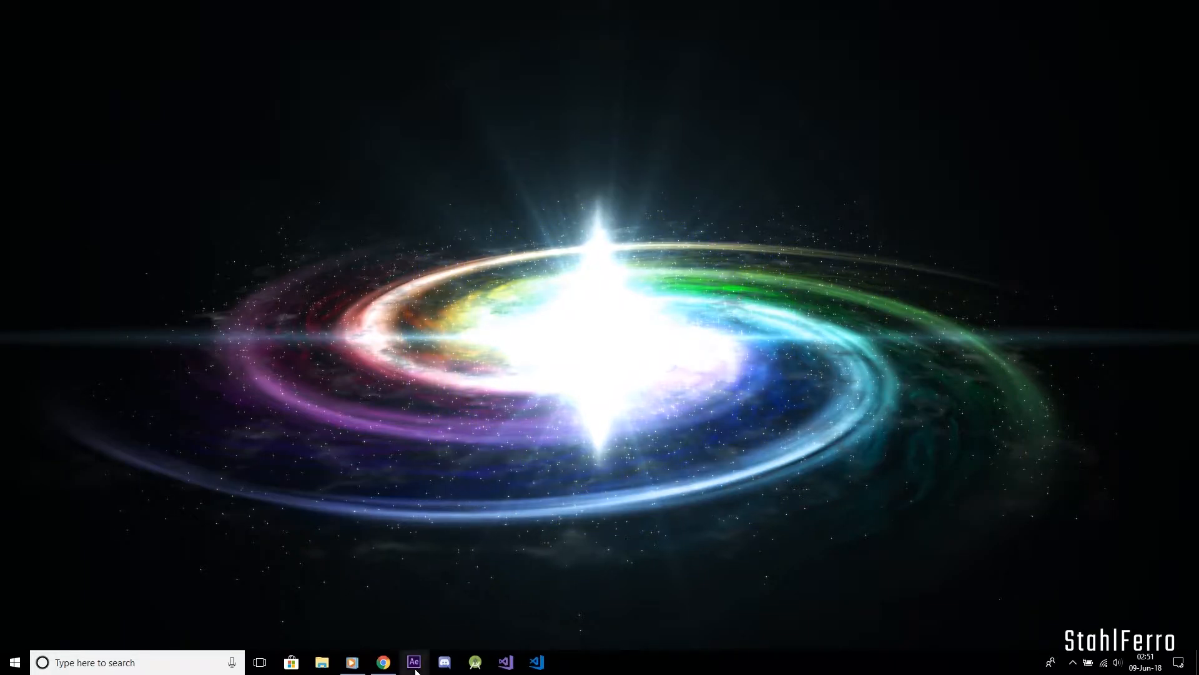
Step: Launch After Effects from the taskbar and dismiss the AfterFX.exe application error
click(414, 662)
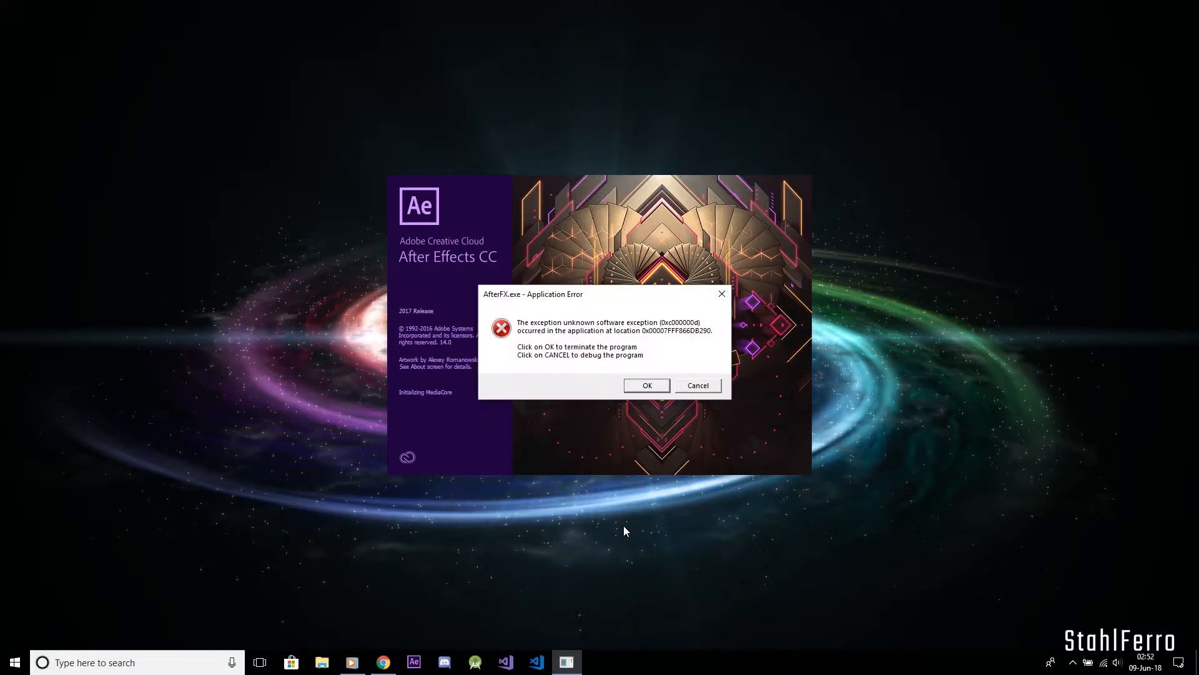
click(646, 384)
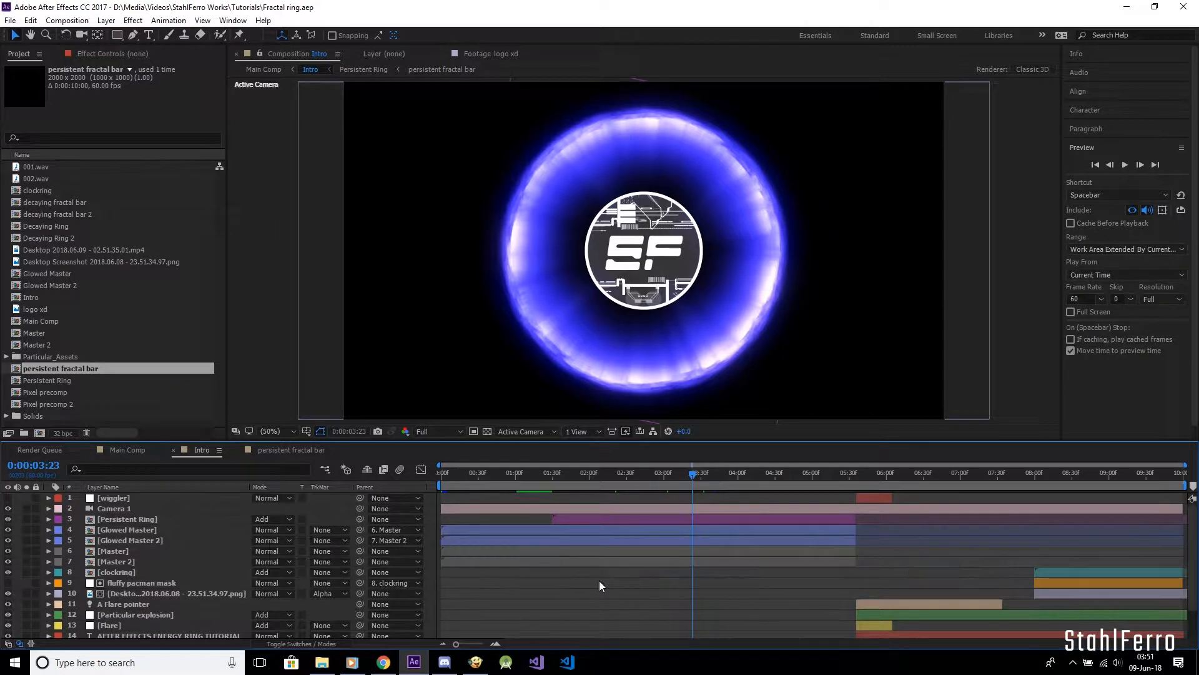
Step: Create a new 2000×2000, 60 fps composition named Fractal Comp
click(10, 21)
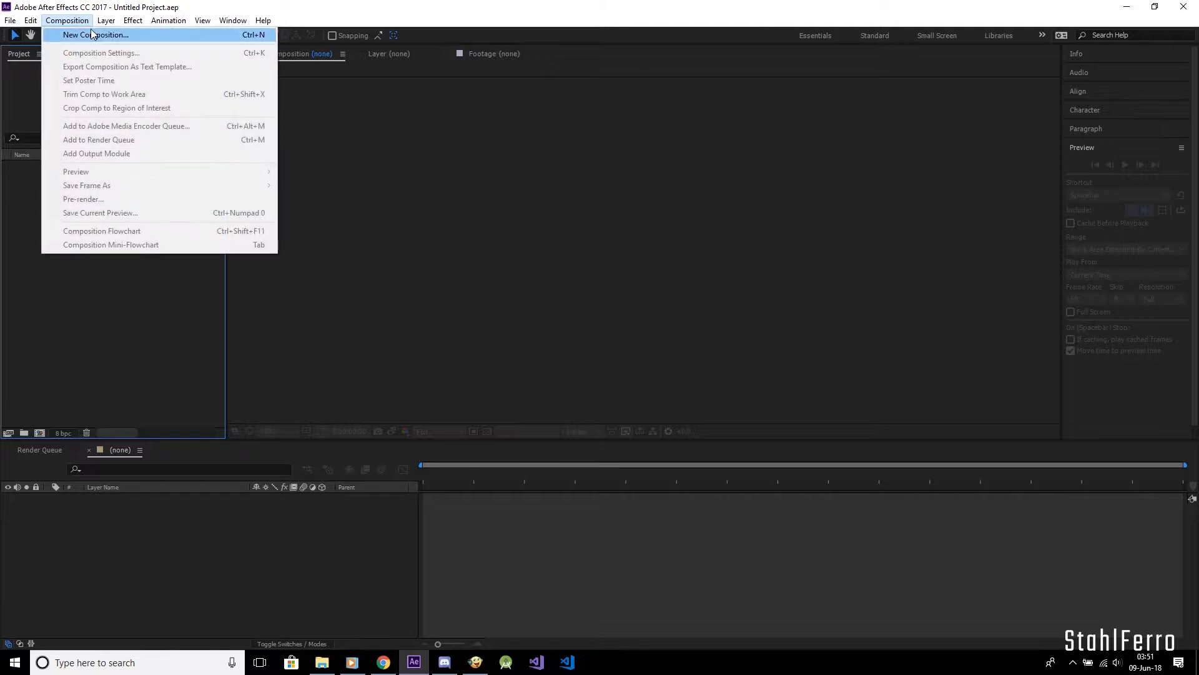
click(96, 35)
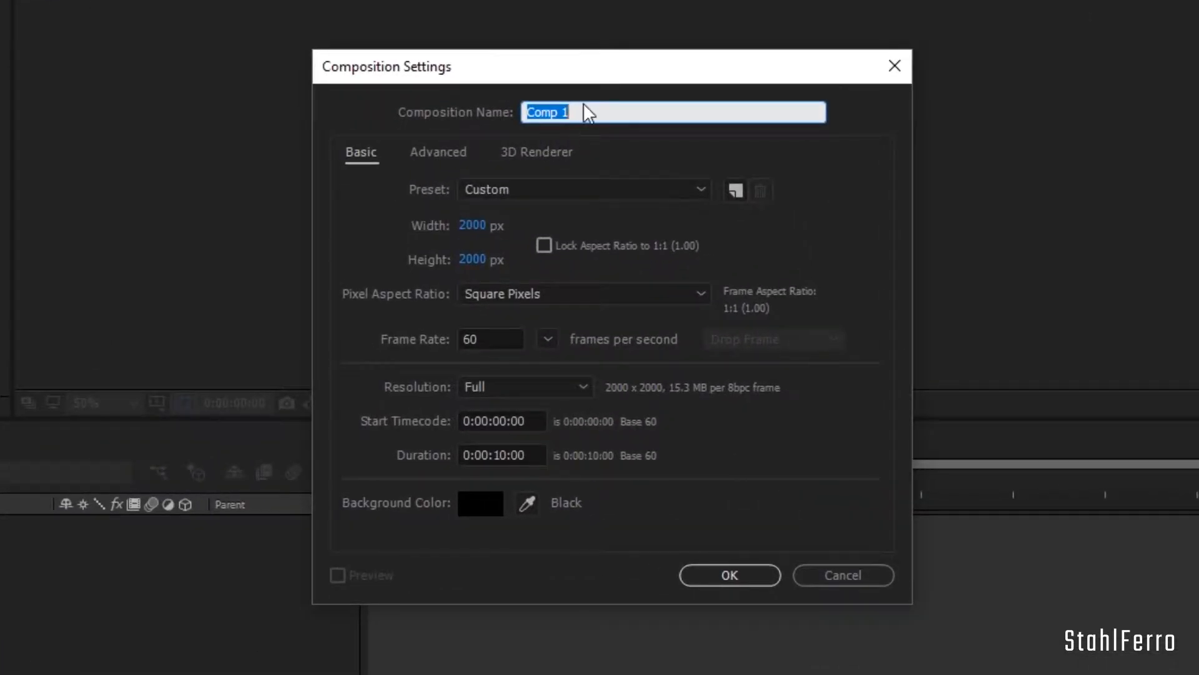
text(Fractal Comp)
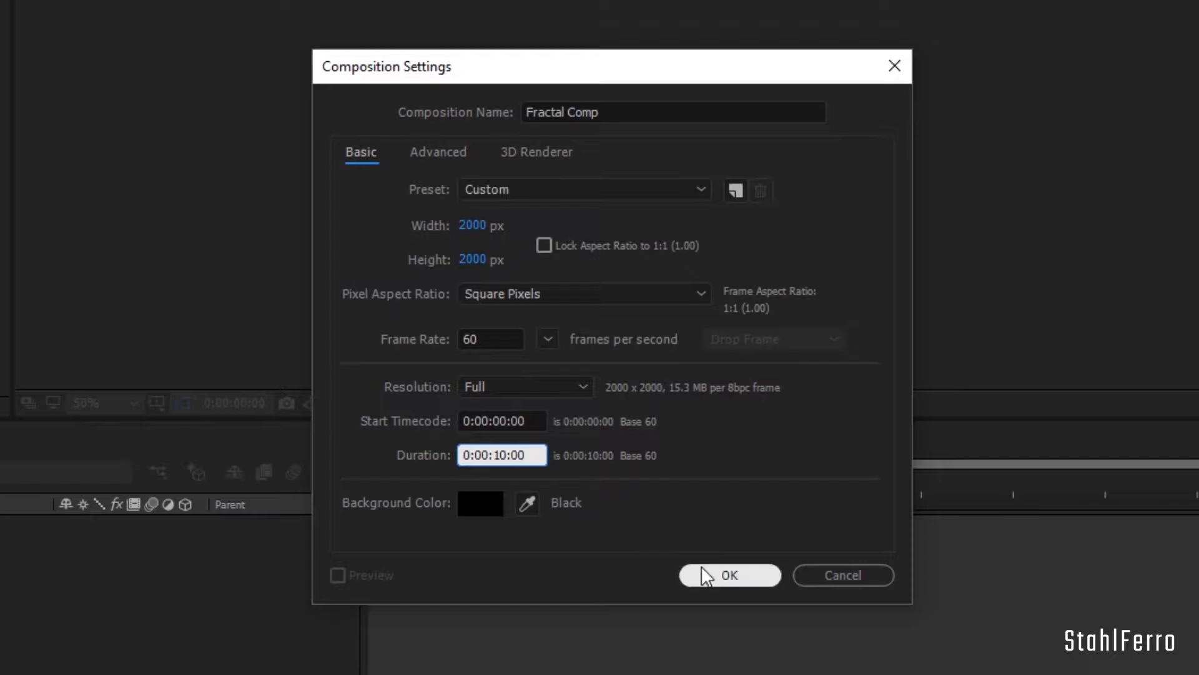
click(728, 575)
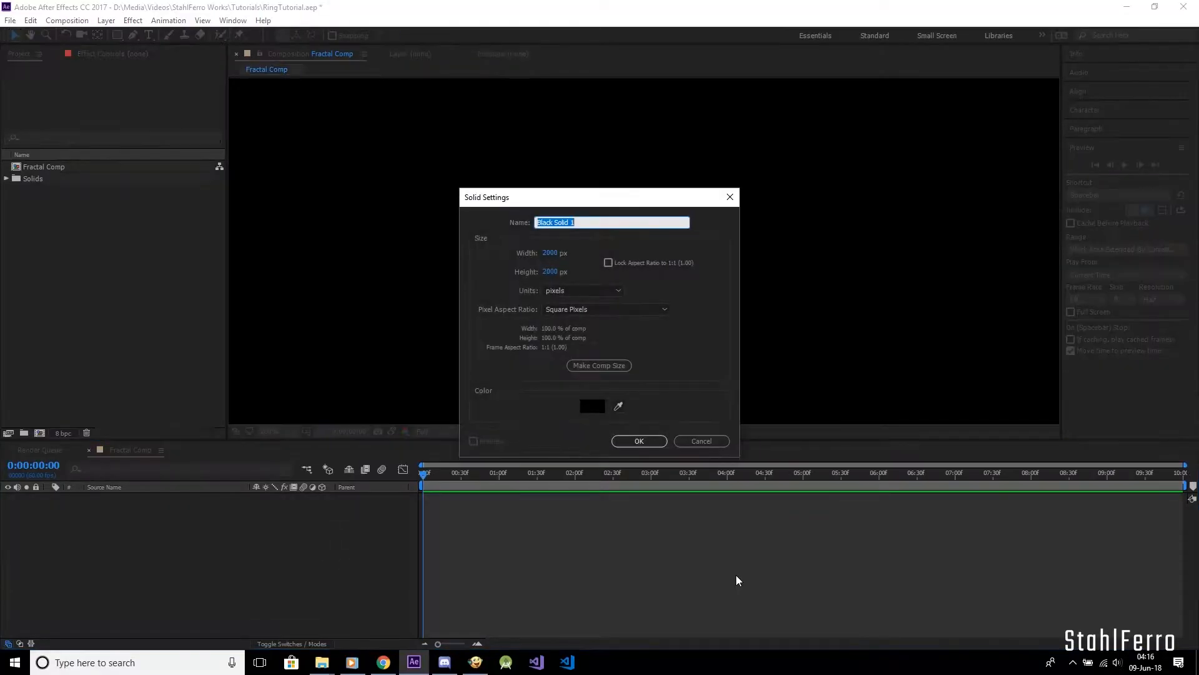
Step: Start a new solid layer named Fractal
text(Fractal)
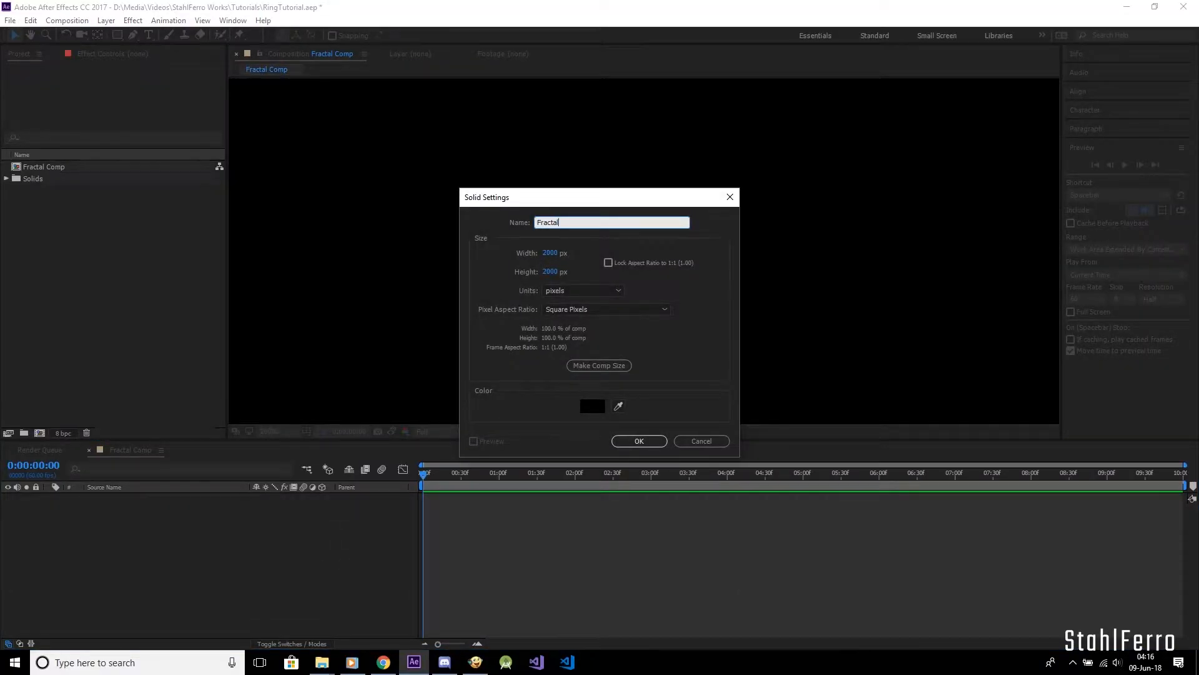
Step: Confirm the Fractal solid and apply the Fractal Noise effect to it
click(638, 441)
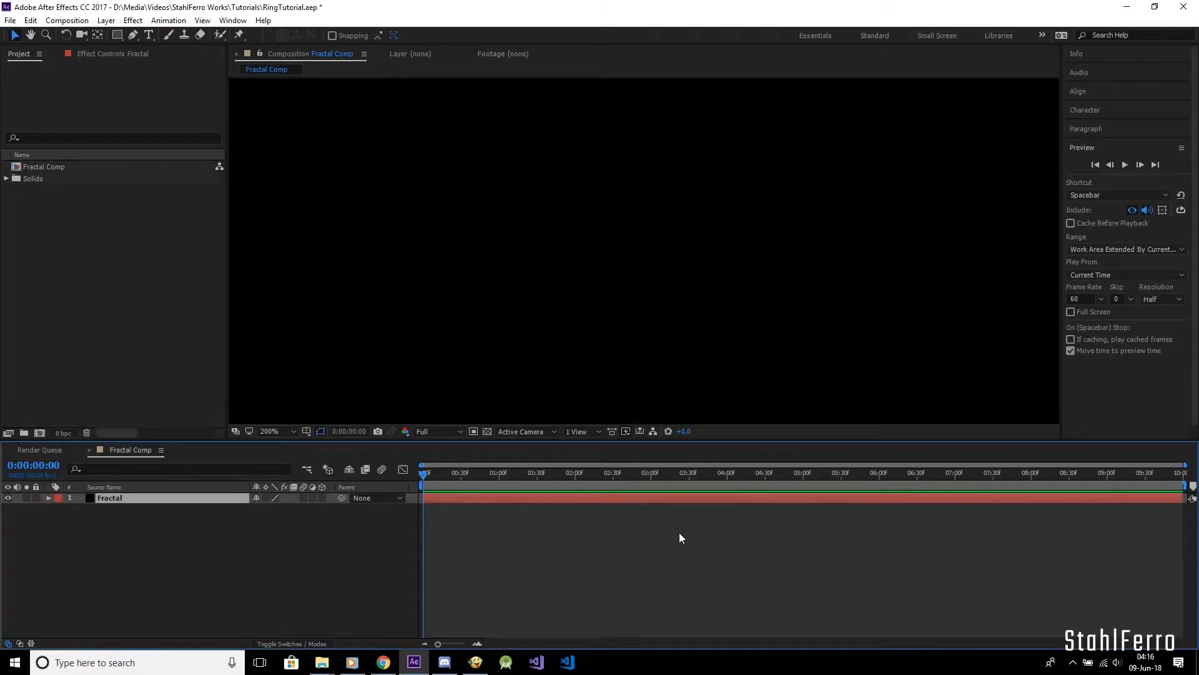
text(fracta)
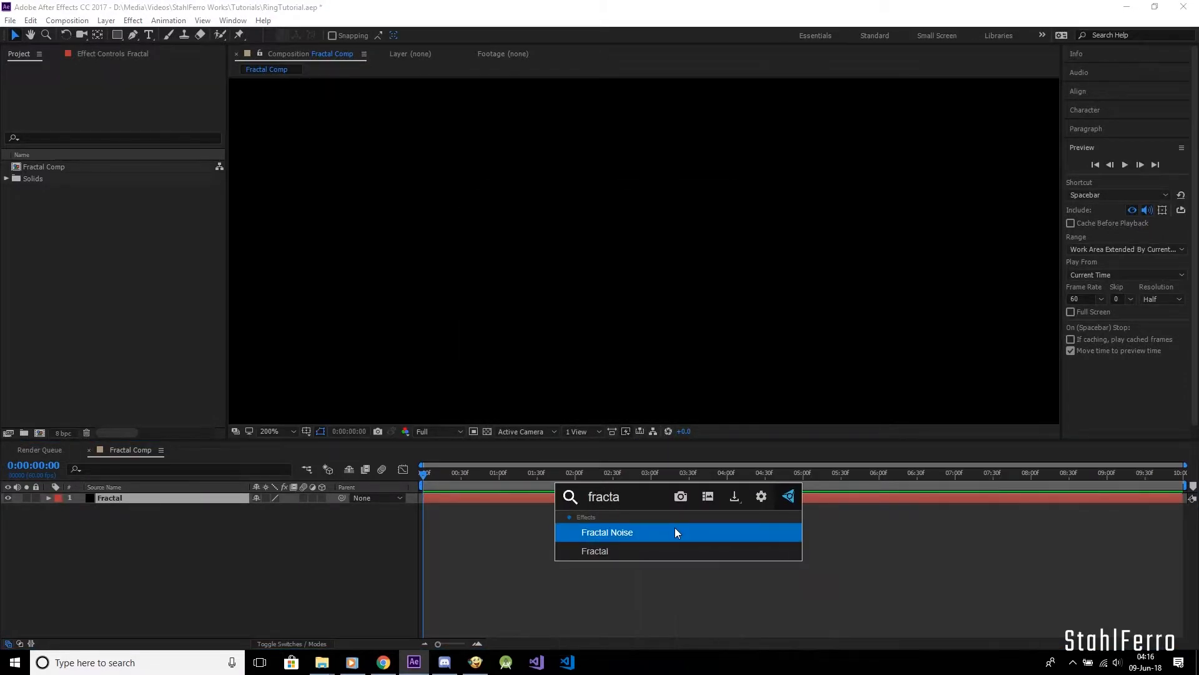
double_click(607, 532)
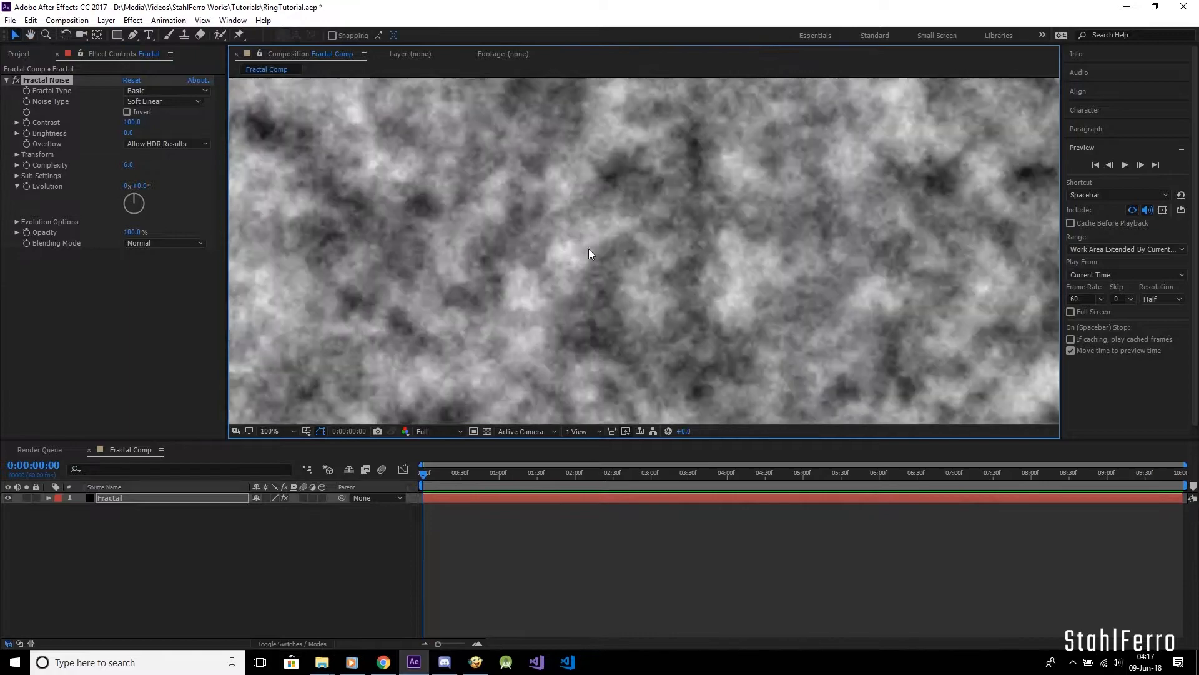
Step: Set the noise to Dynamic Progressive, inverted, with blending mode None
click(163, 90)
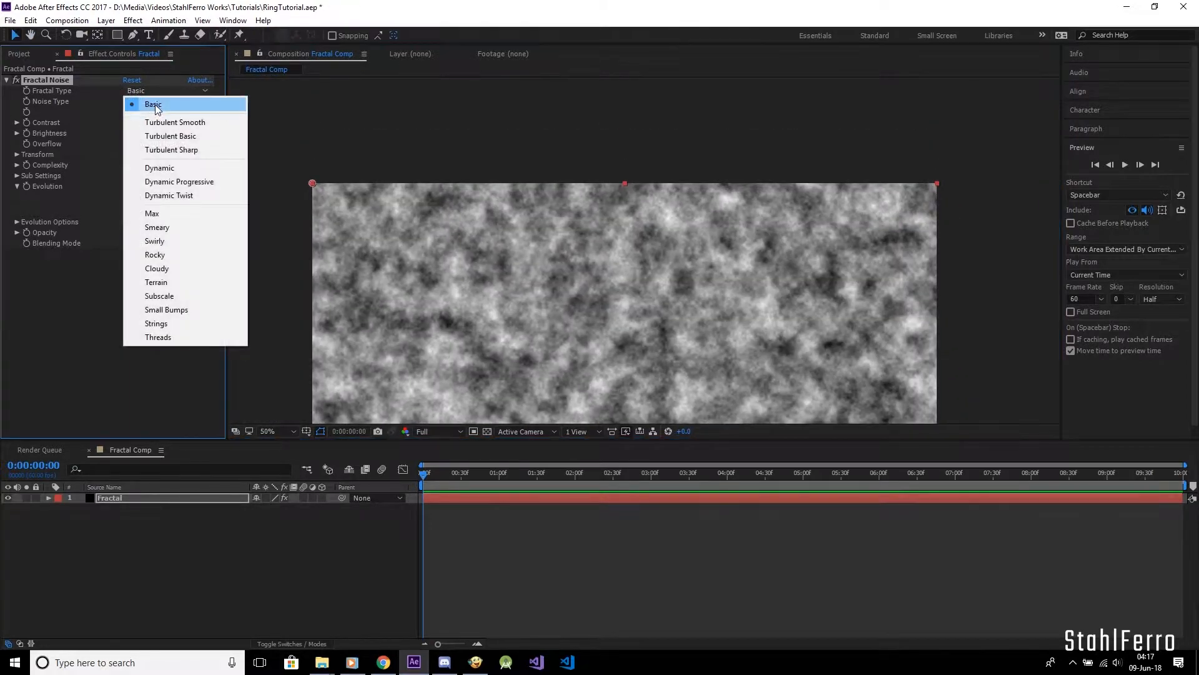
click(178, 181)
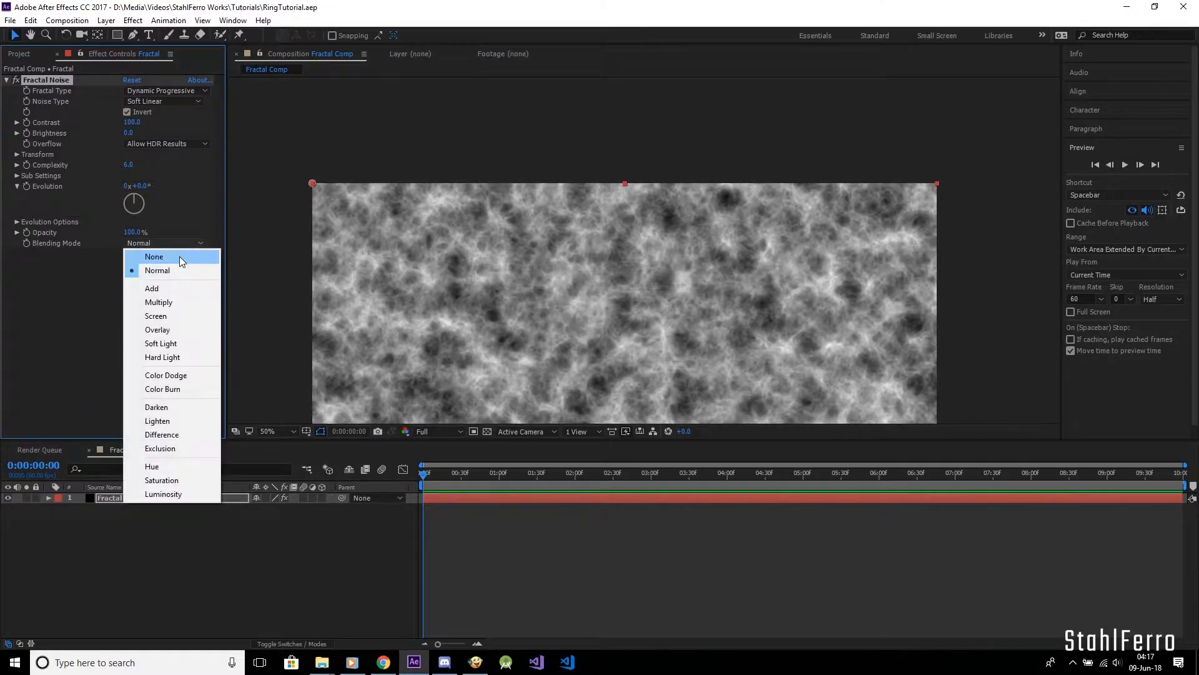
click(154, 257)
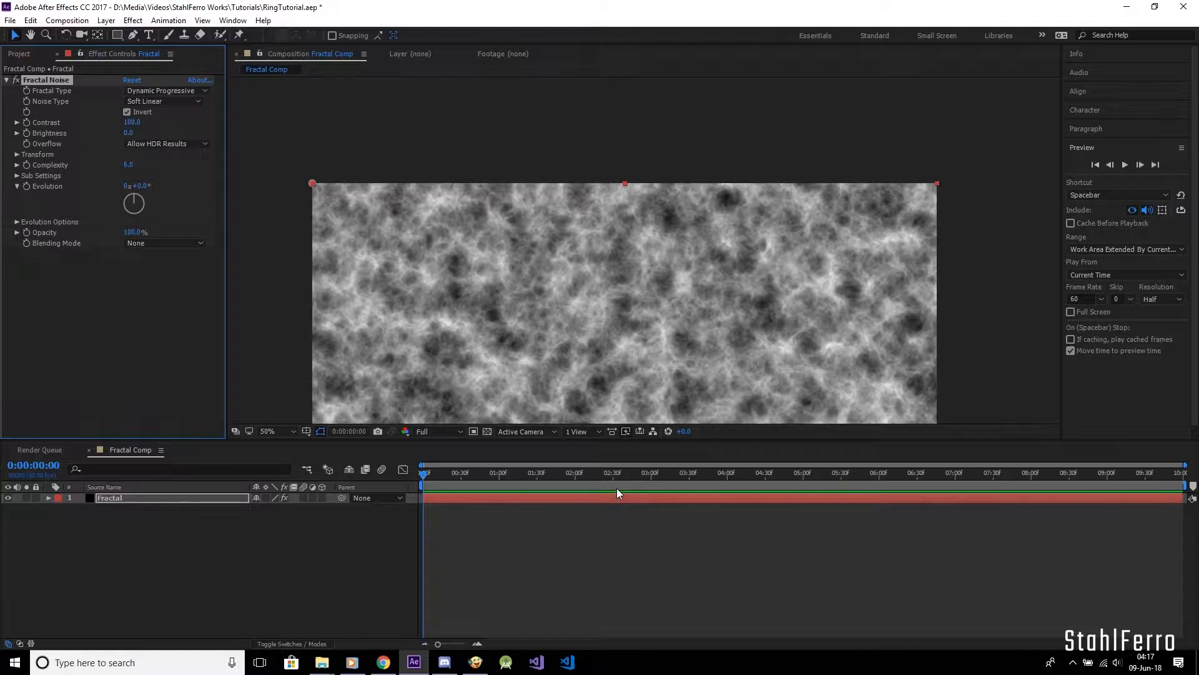
click(268, 431)
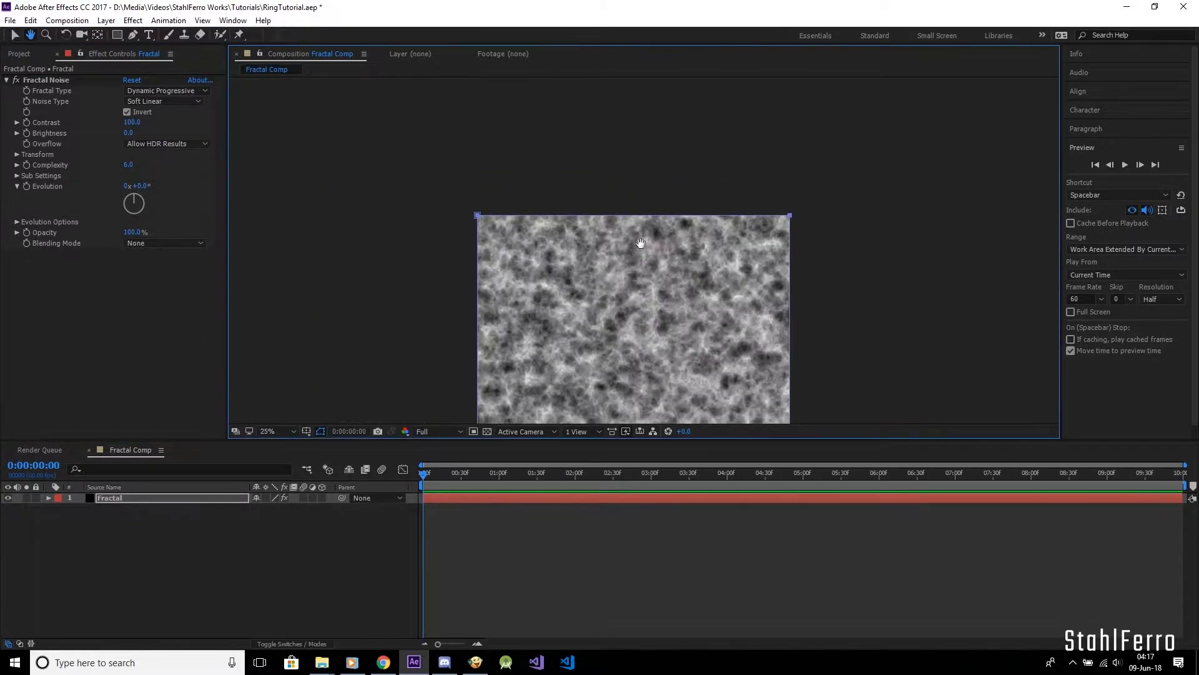
Step: Mask the Fractal layer down to a thin horizontal bar near the top
key(ctrl+shift+n)
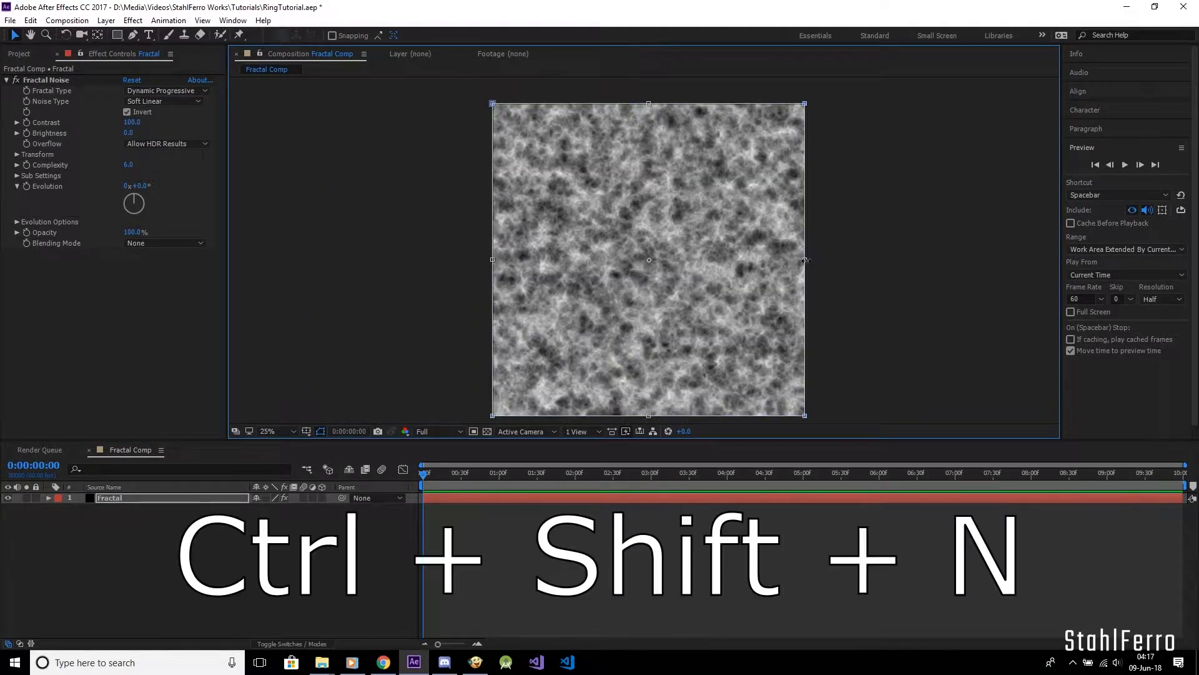
key(ctrl+shift+n)
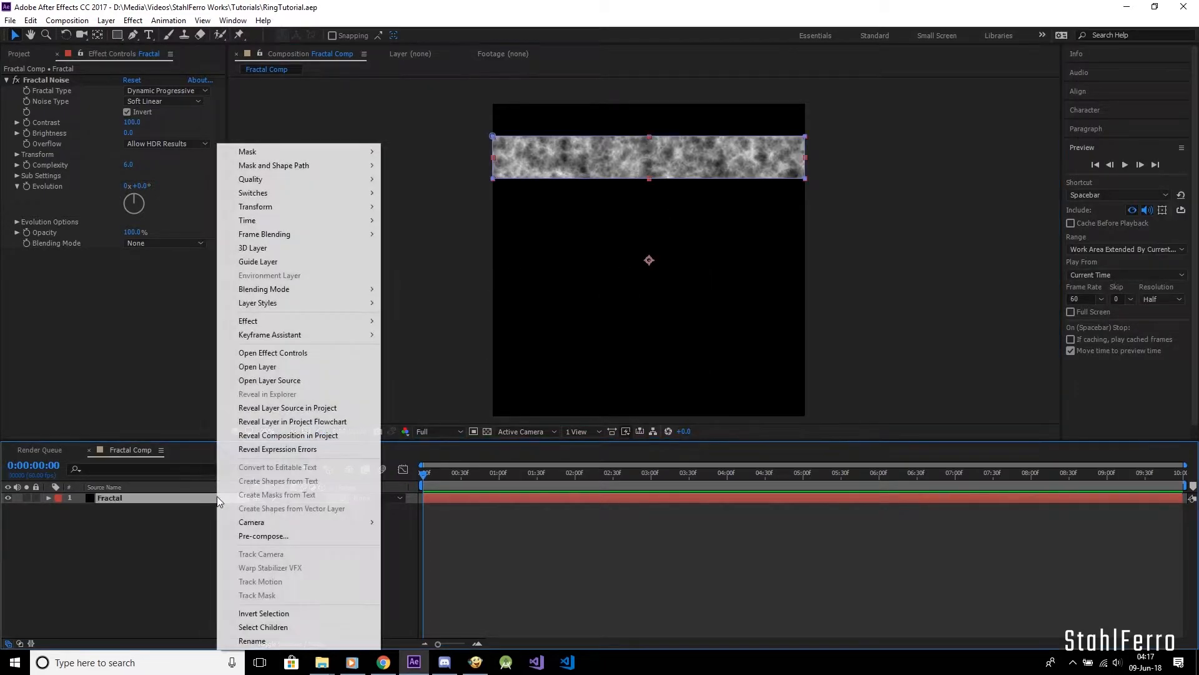
mouse_move(268, 536)
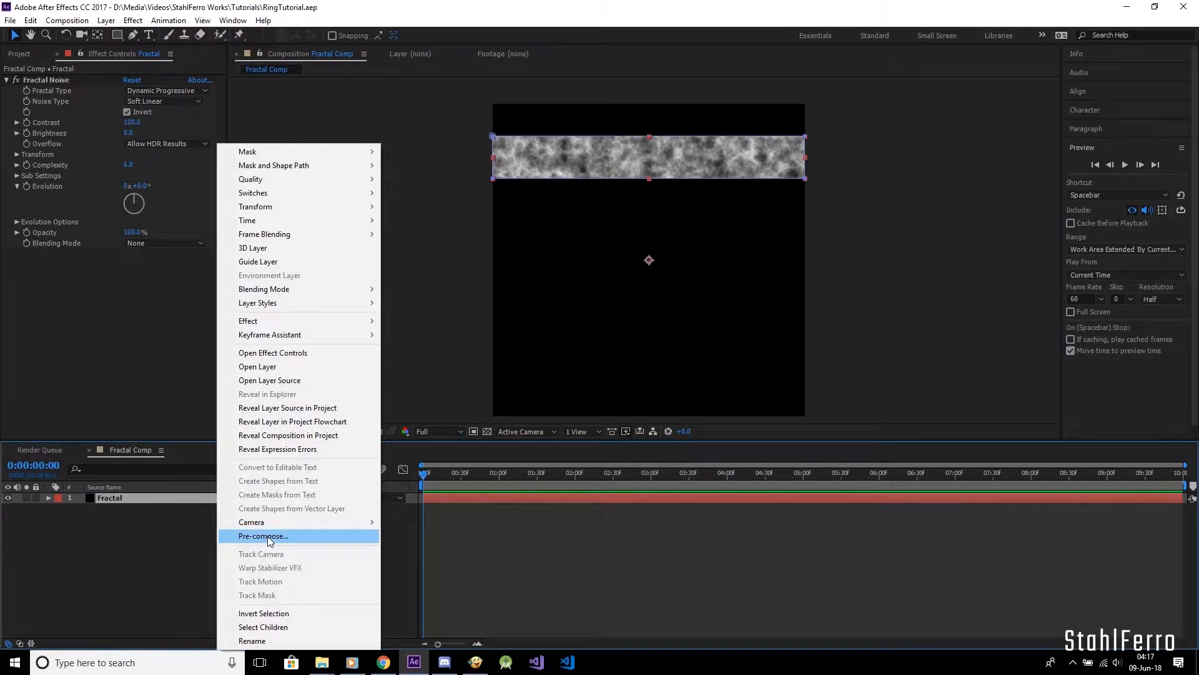
Step: Pre-compose the masked layer into a new composition named Fractal bar
click(263, 536)
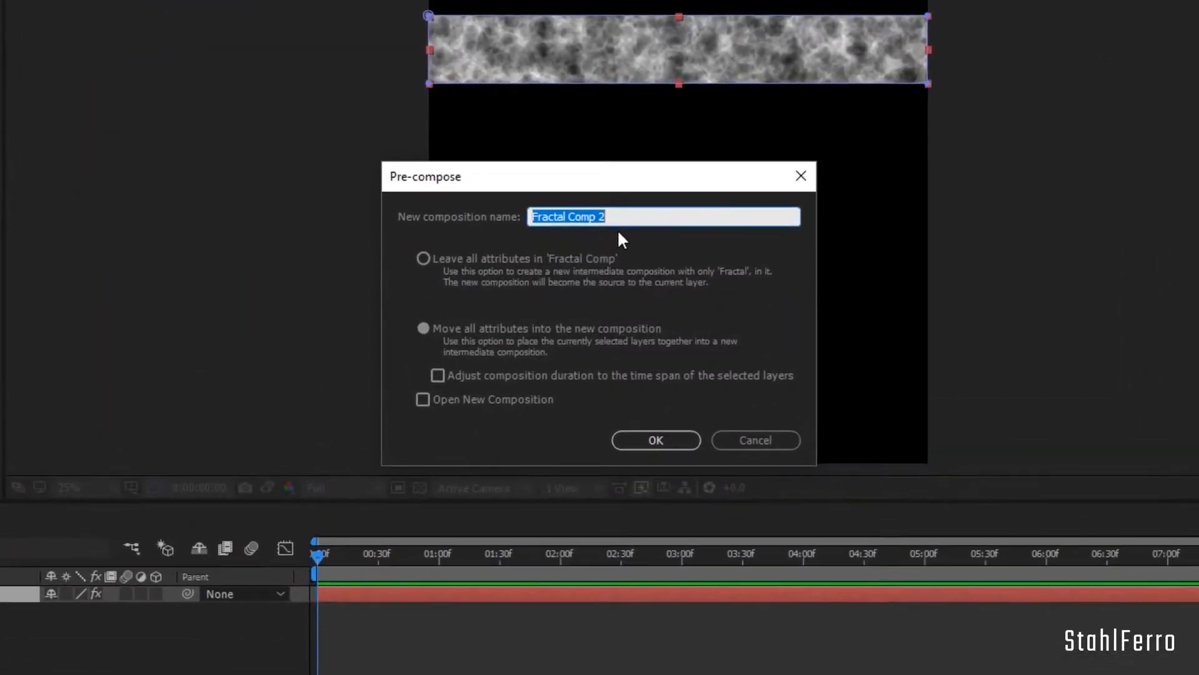
text(Fractal bar)
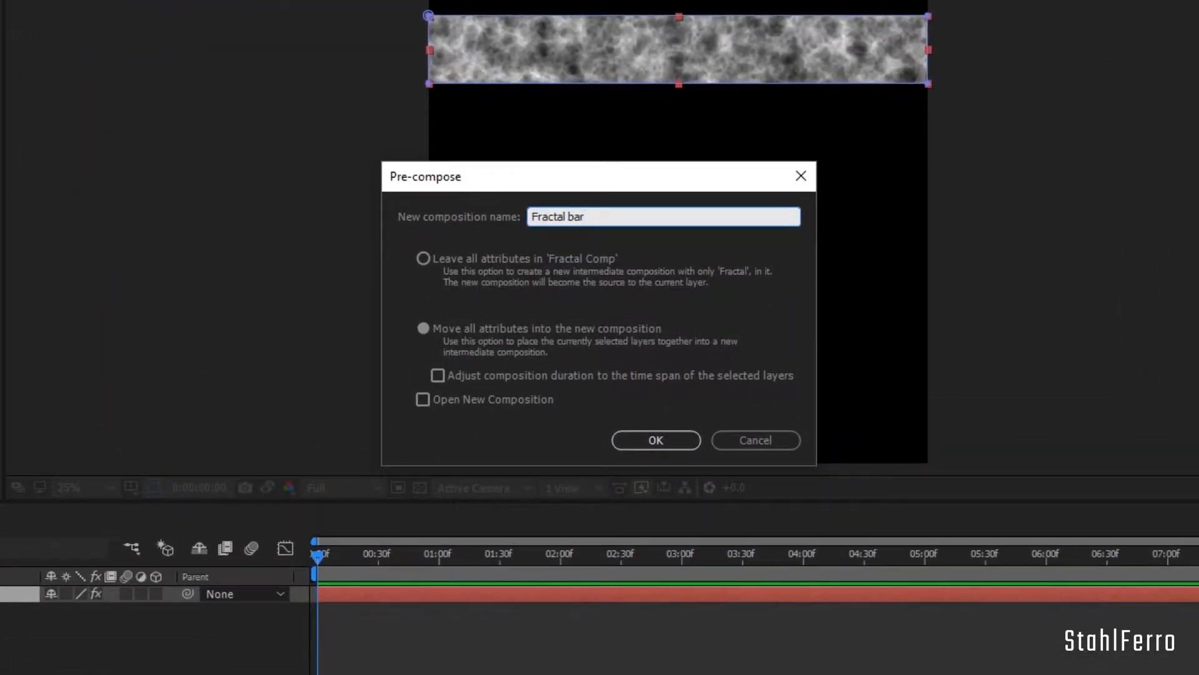
click(655, 440)
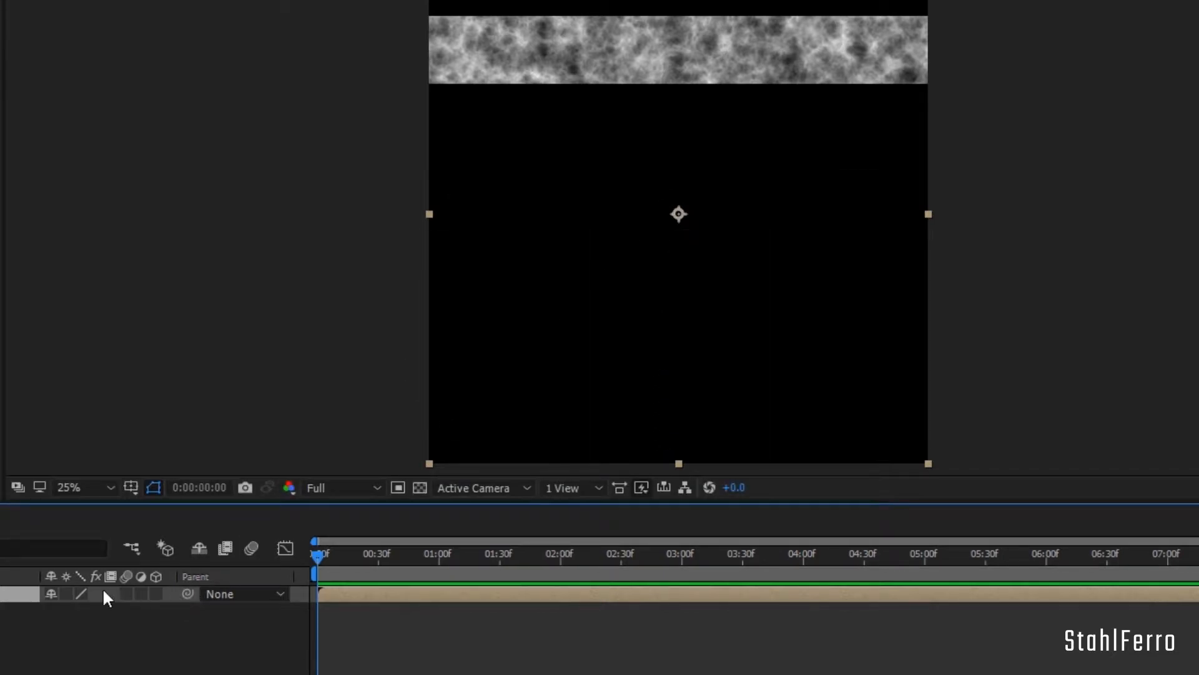
Step: Apply Polar Coordinates to the Fractal bar, Rect to Polar at 100%, and inspect the ring seam
text(polar)
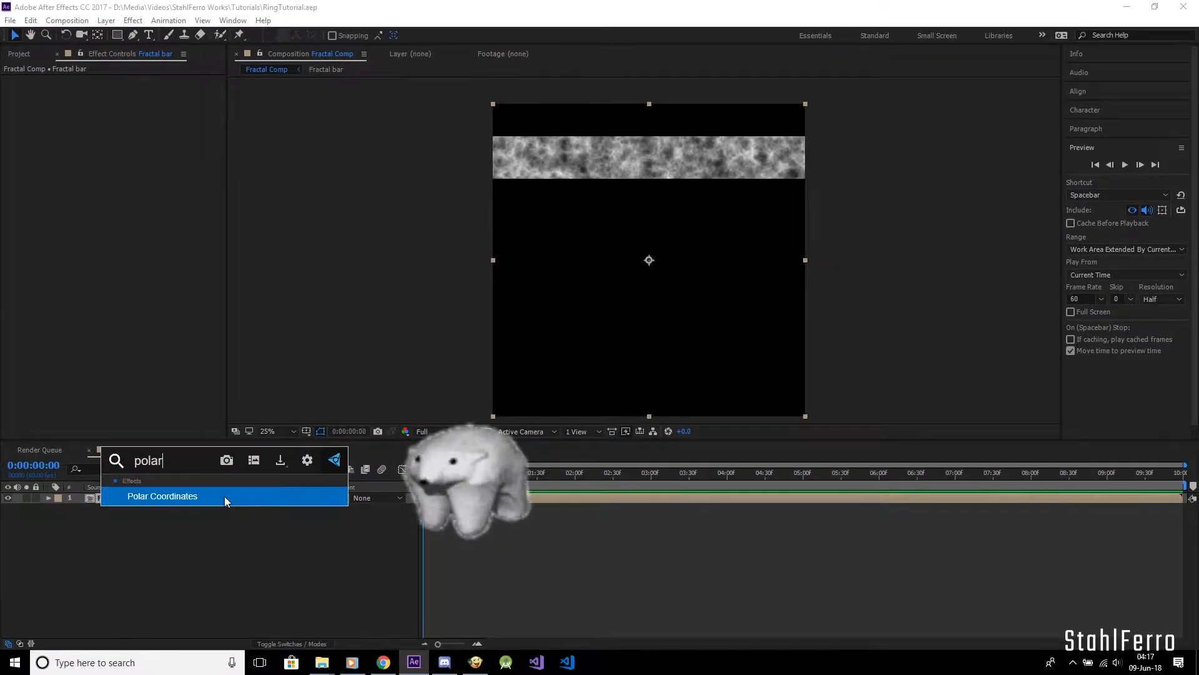
double_click(161, 496)
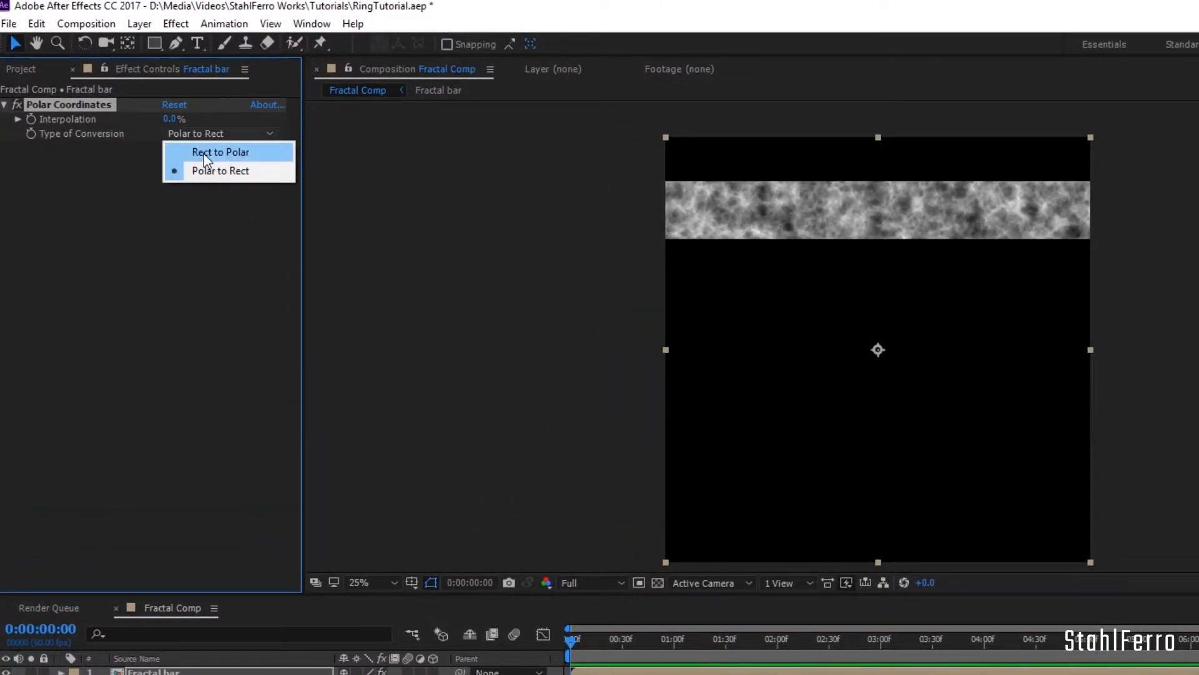
click(220, 151)
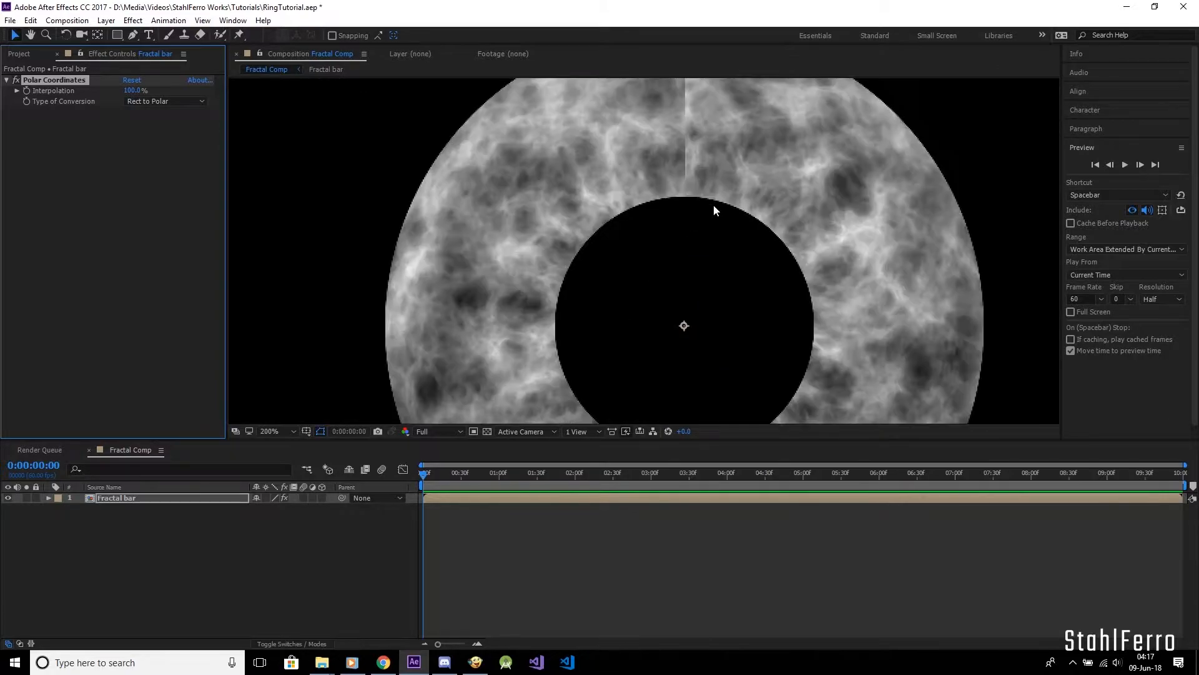
click(270, 431)
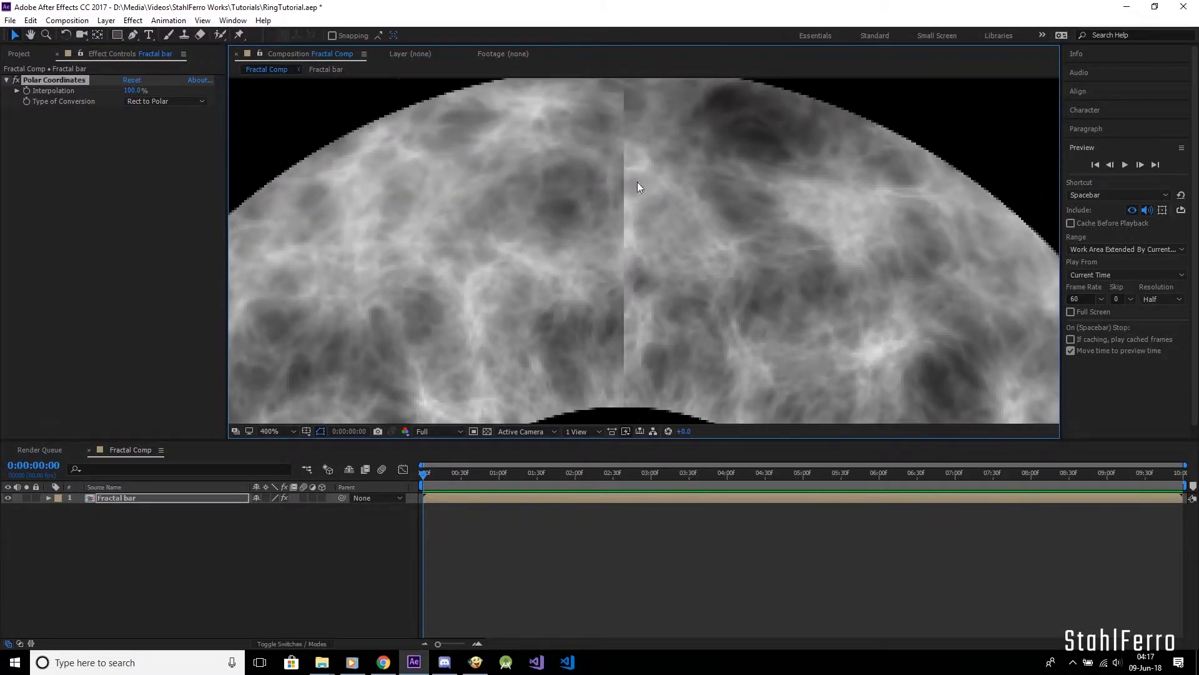
mouse_move(631, 318)
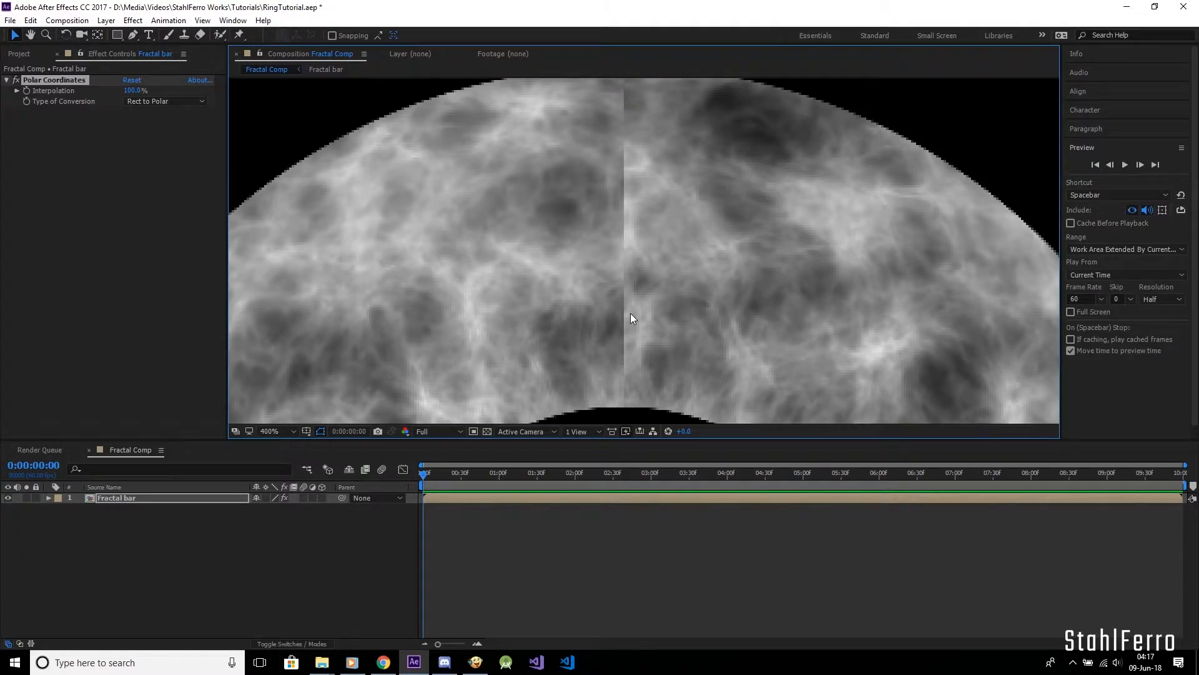
mouse_move(475, 501)
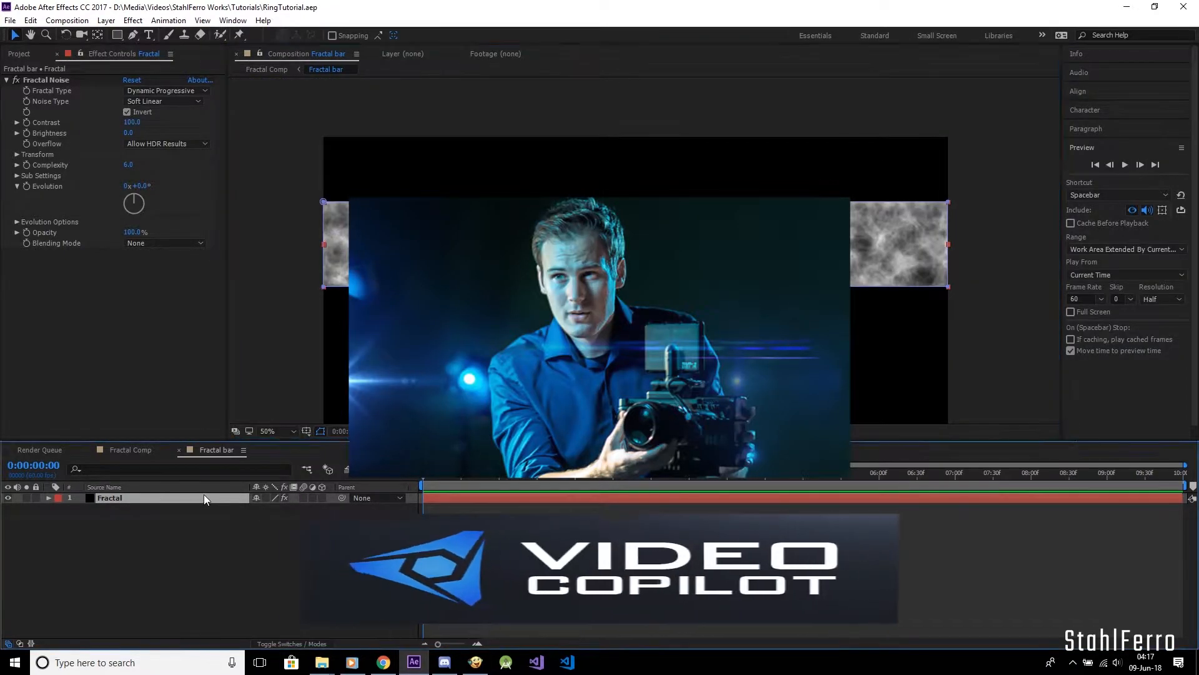
Step: Feather the Fractal layer's mask 50 px and add an adjustment layer above it
click(326, 69)
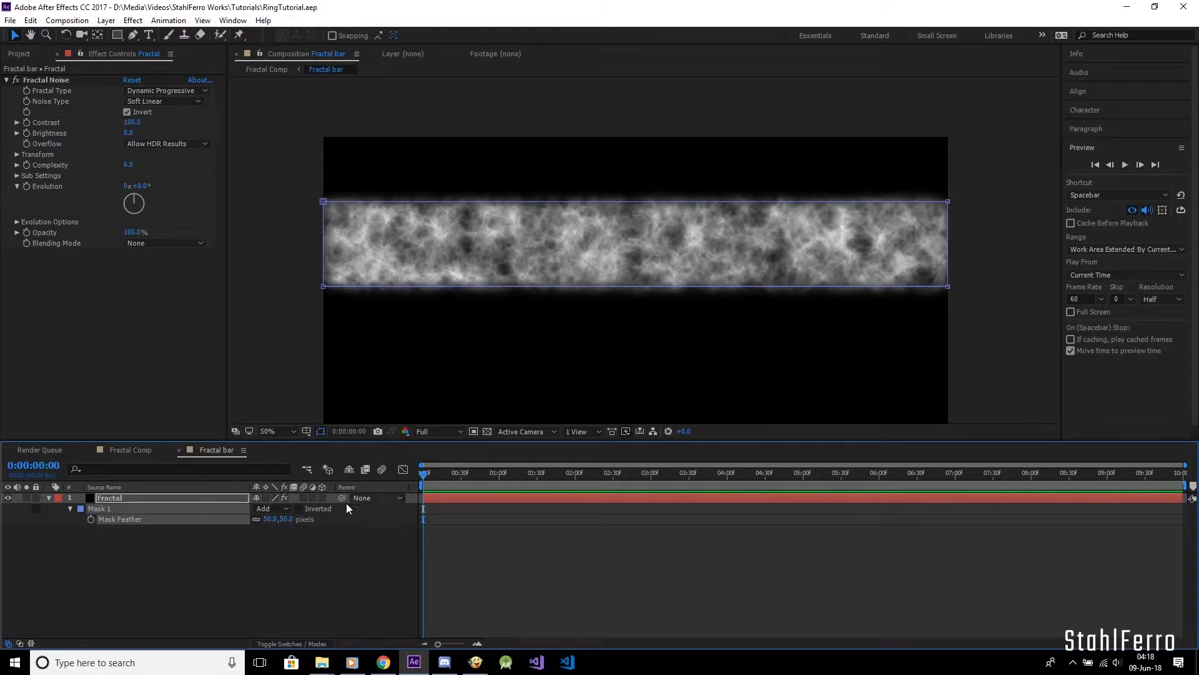
key(ctrl+shift+y)
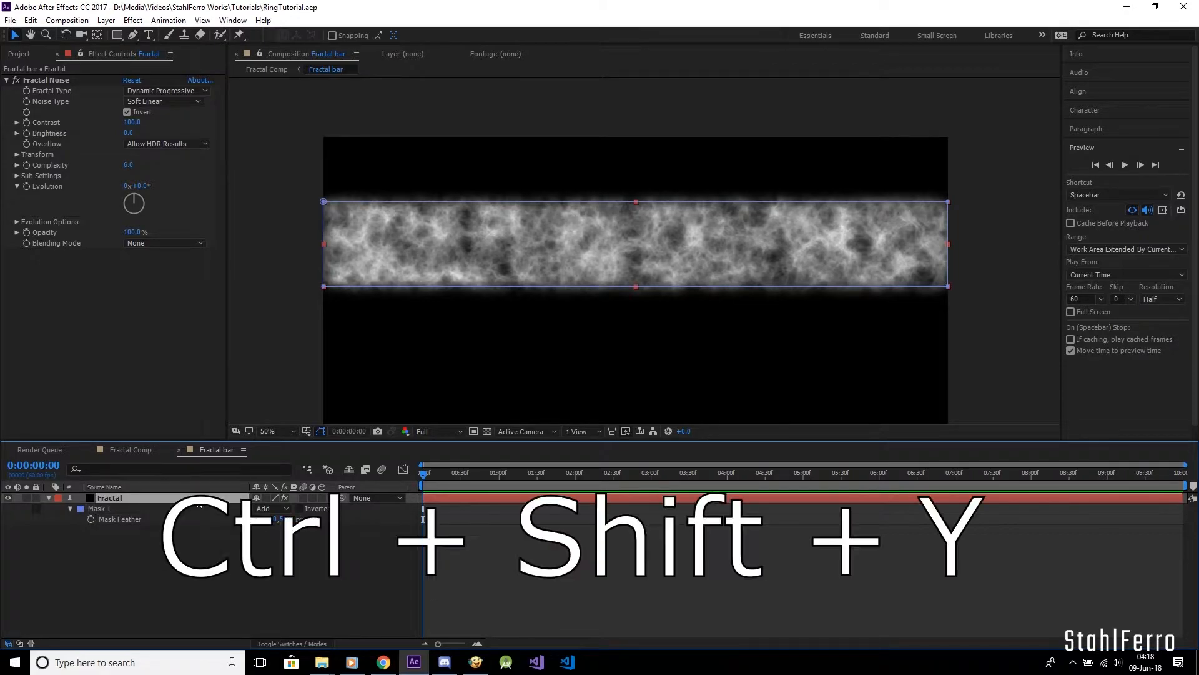
key(ctrl+shift+y)
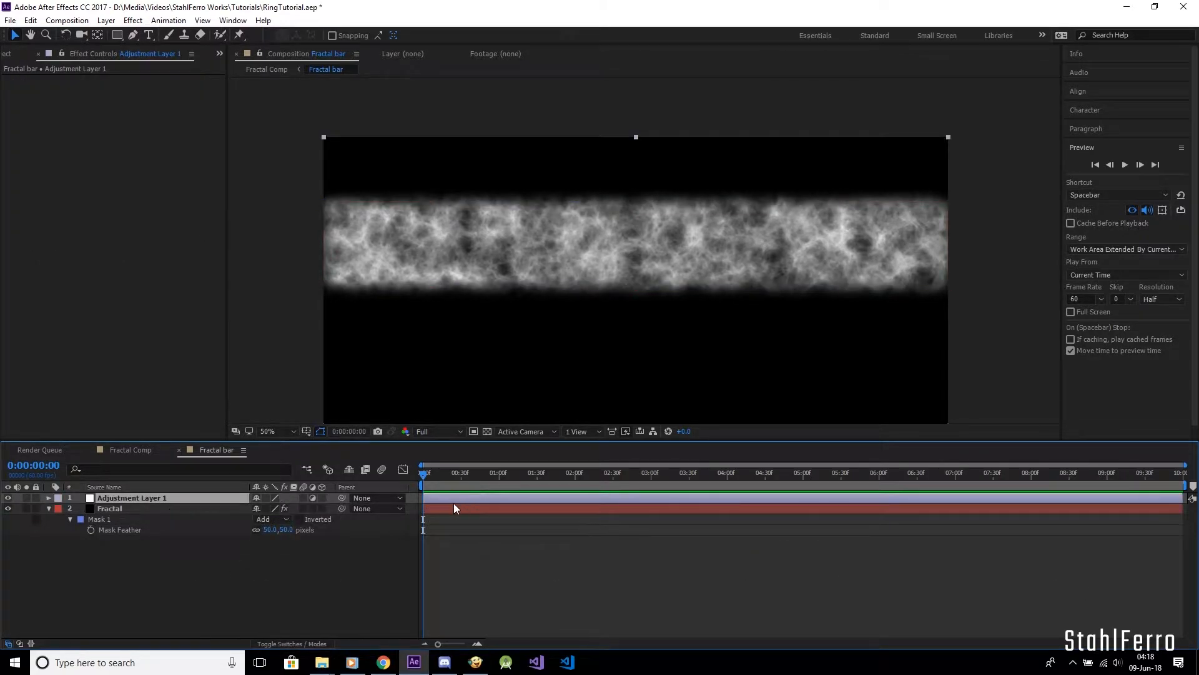
Step: Apply Offset to Adjustment Layer 1 with Shift Center To 2000,1000 so the seam sits mid-bar
click(132, 498)
text(off)
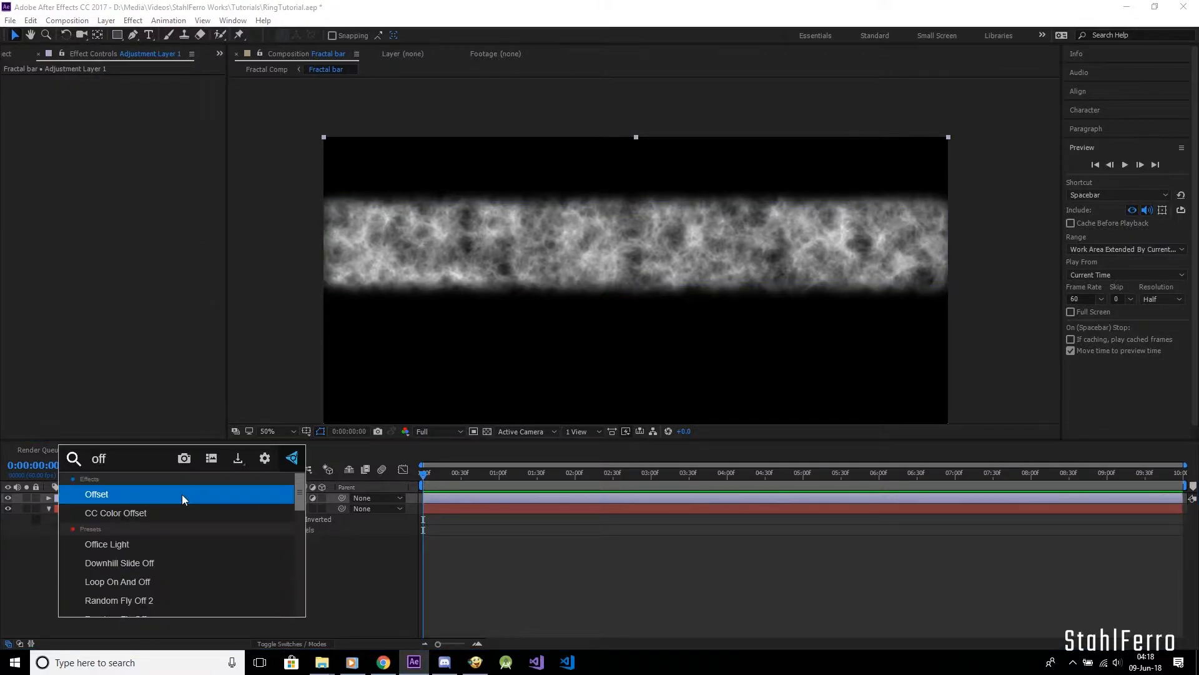
double_click(96, 494)
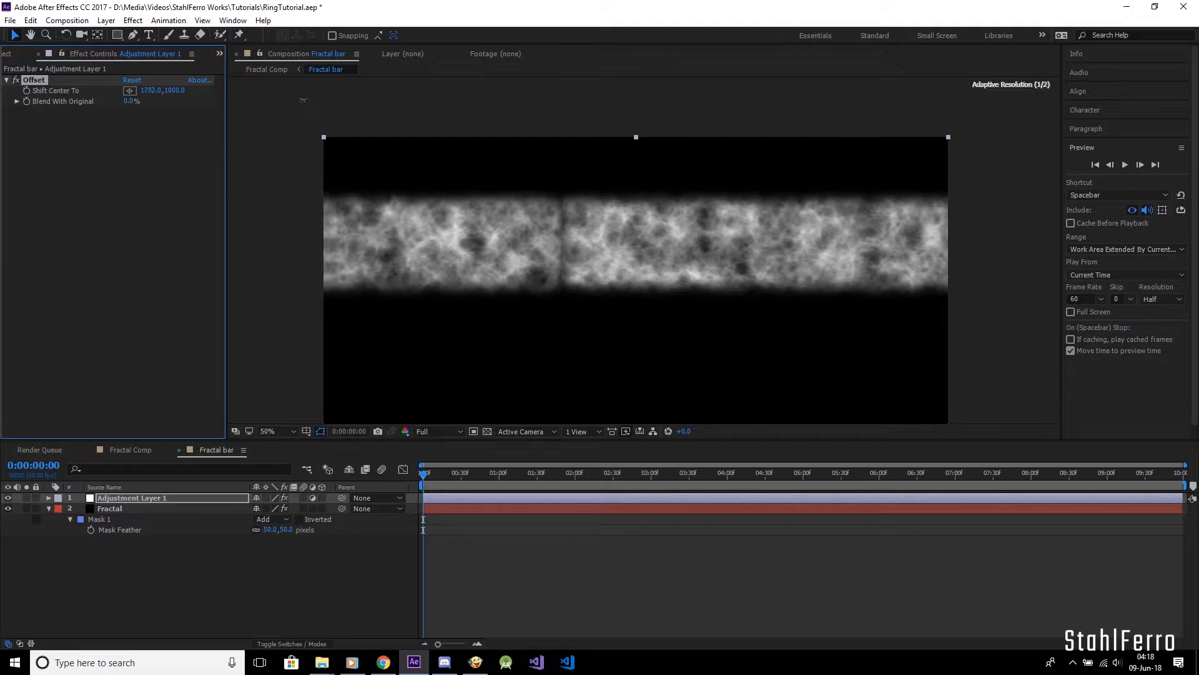
double_click(151, 90)
text(000)
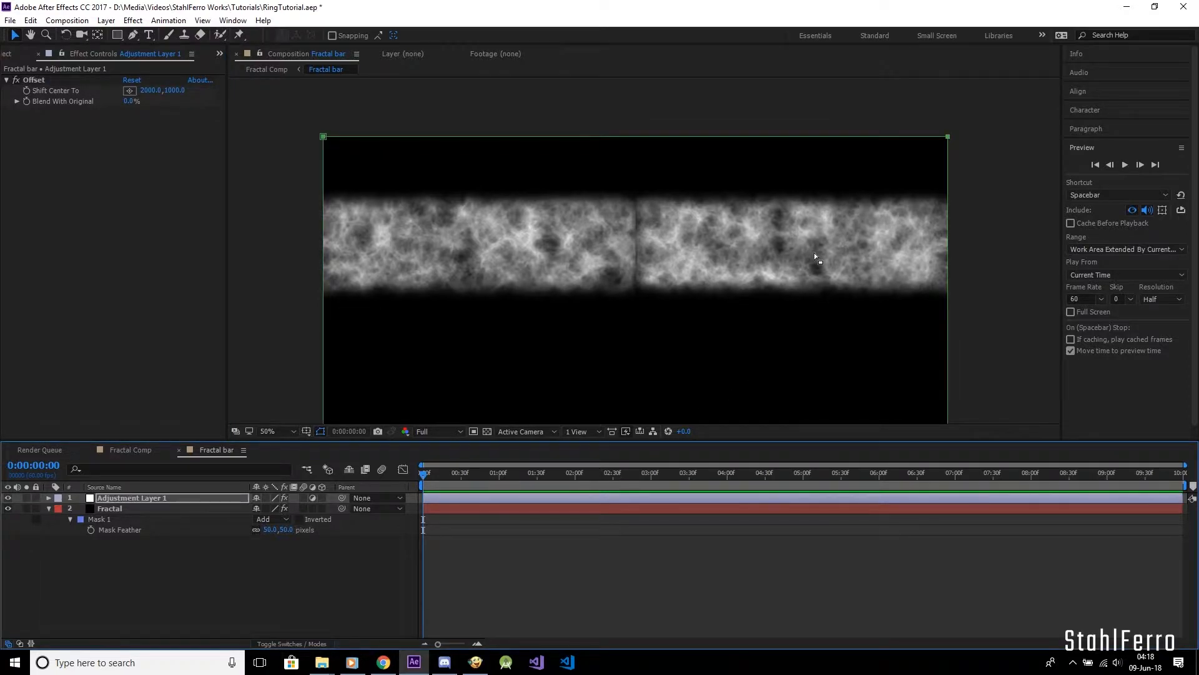
Step: Draw a narrow rectangular mask over the center seam on the adjustment layer and set its mask mode
click(267, 431)
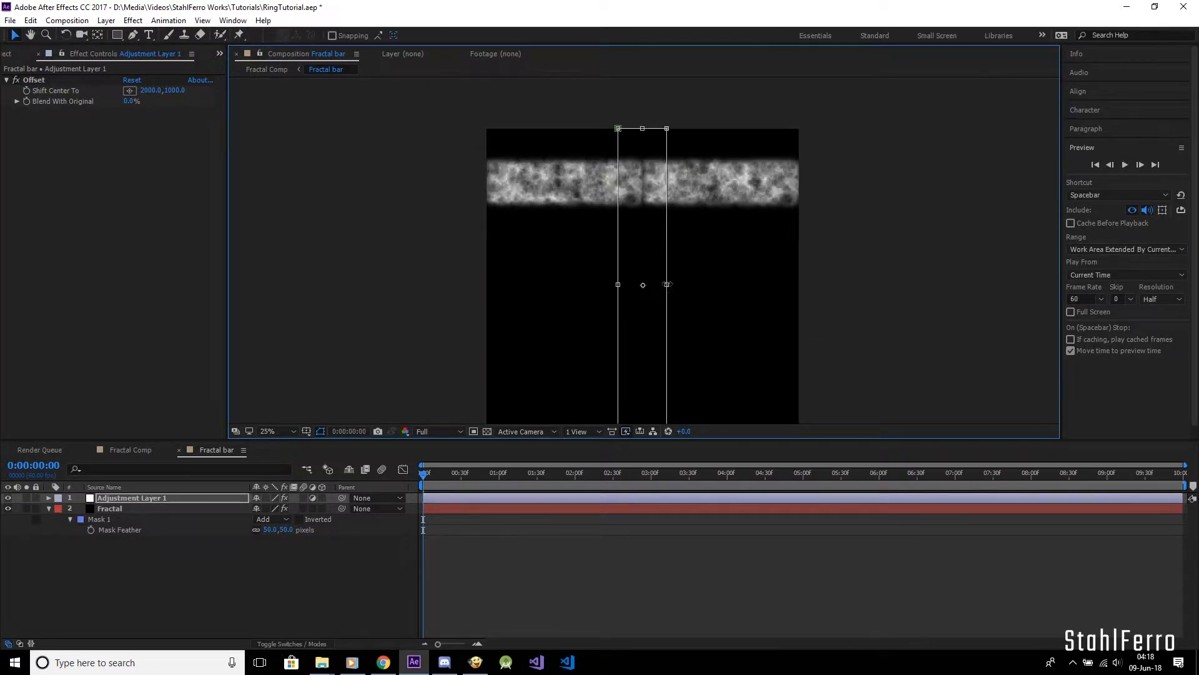
click(270, 431)
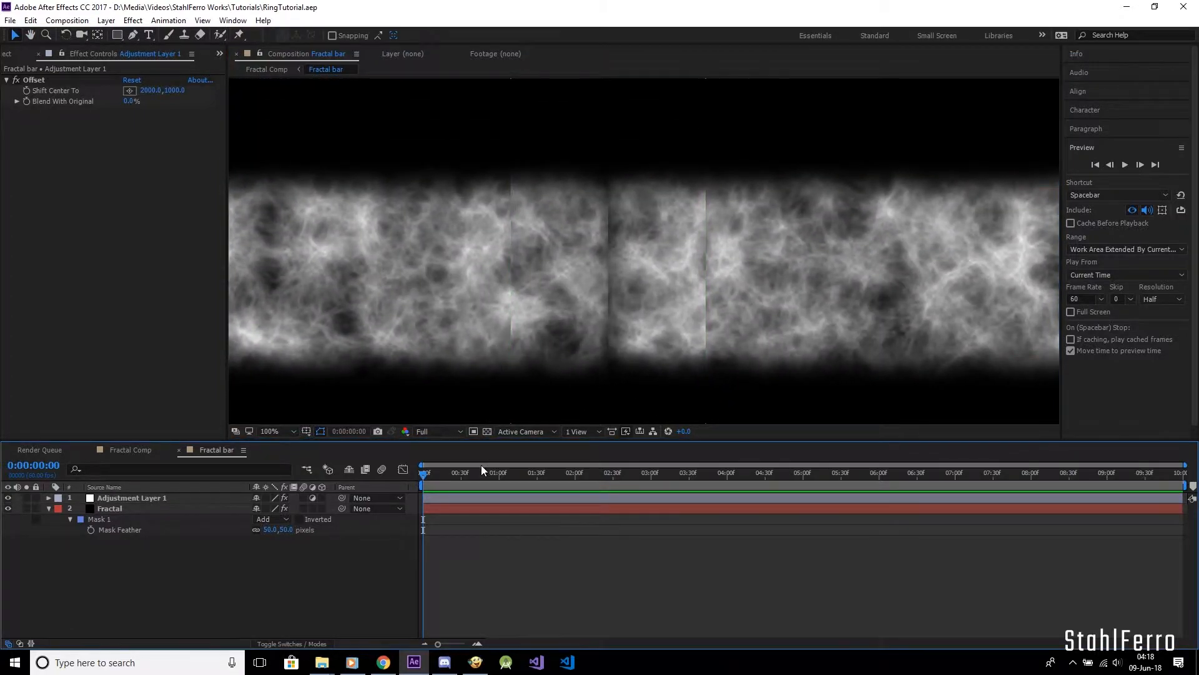
click(131, 498)
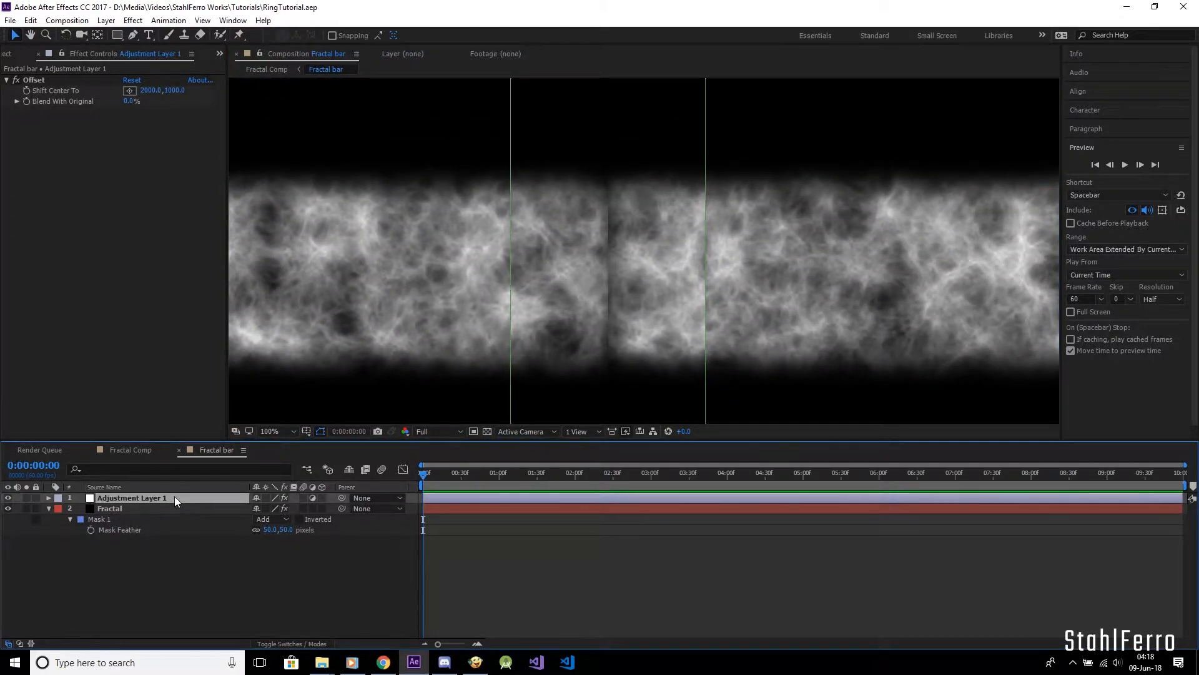
click(271, 508)
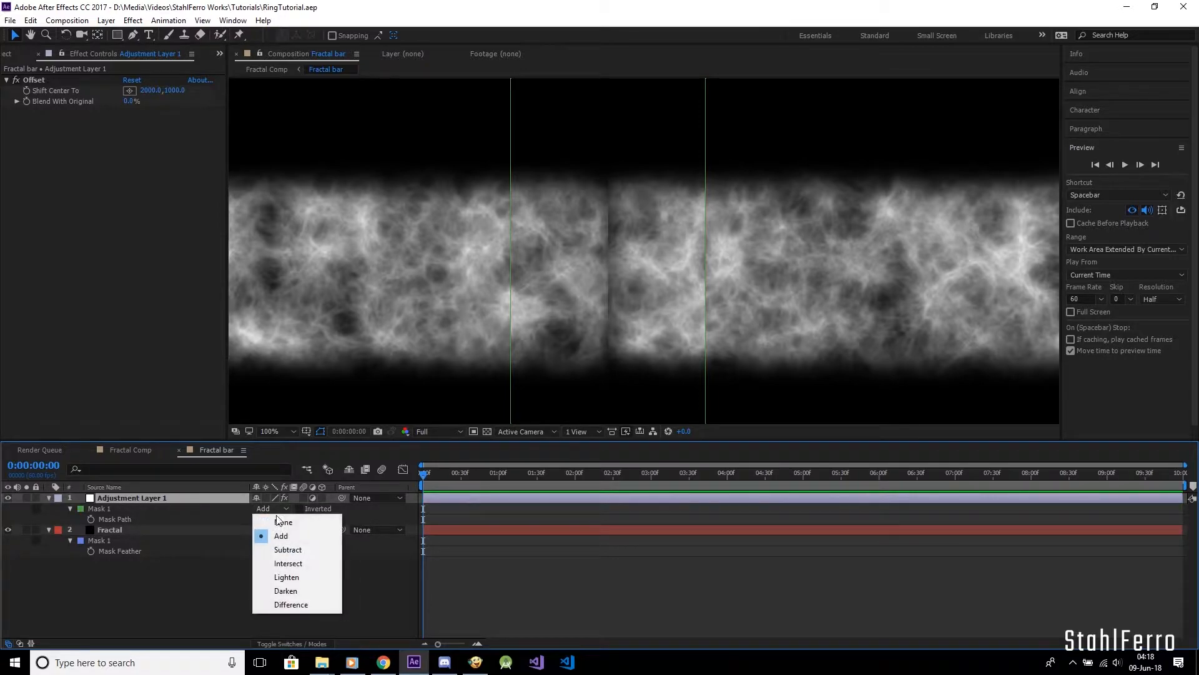
click(287, 550)
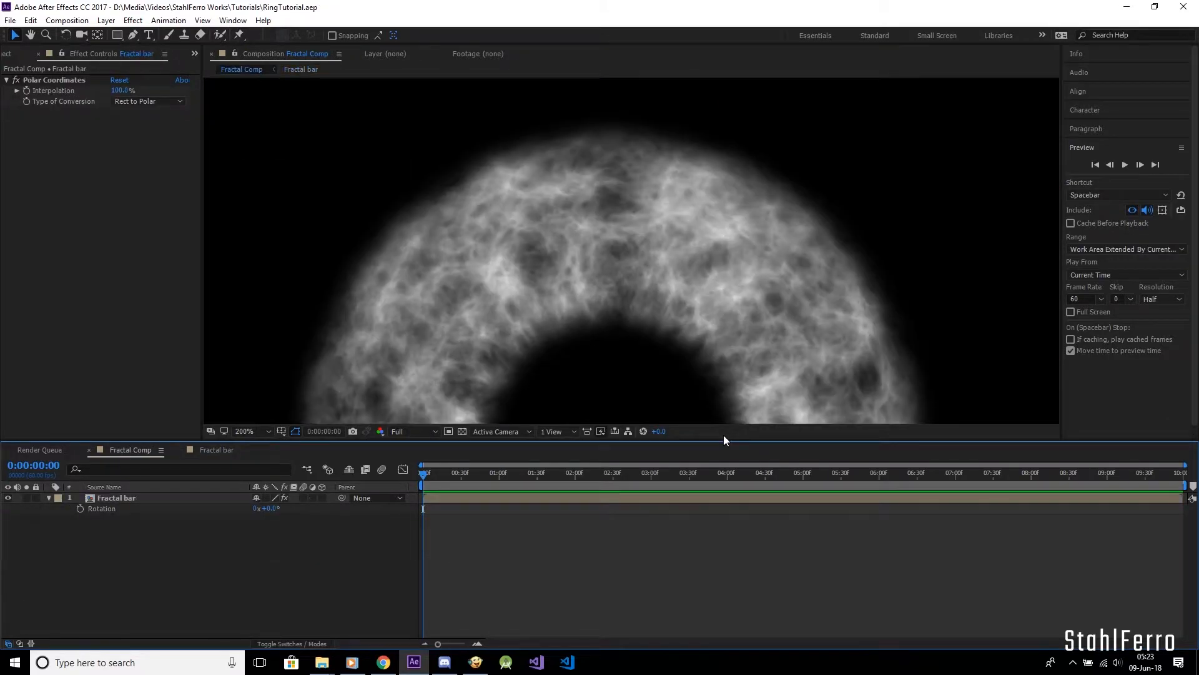
Step: Zoom the Fractal Comp viewer out to 50% to see the whole fractal ring
click(245, 431)
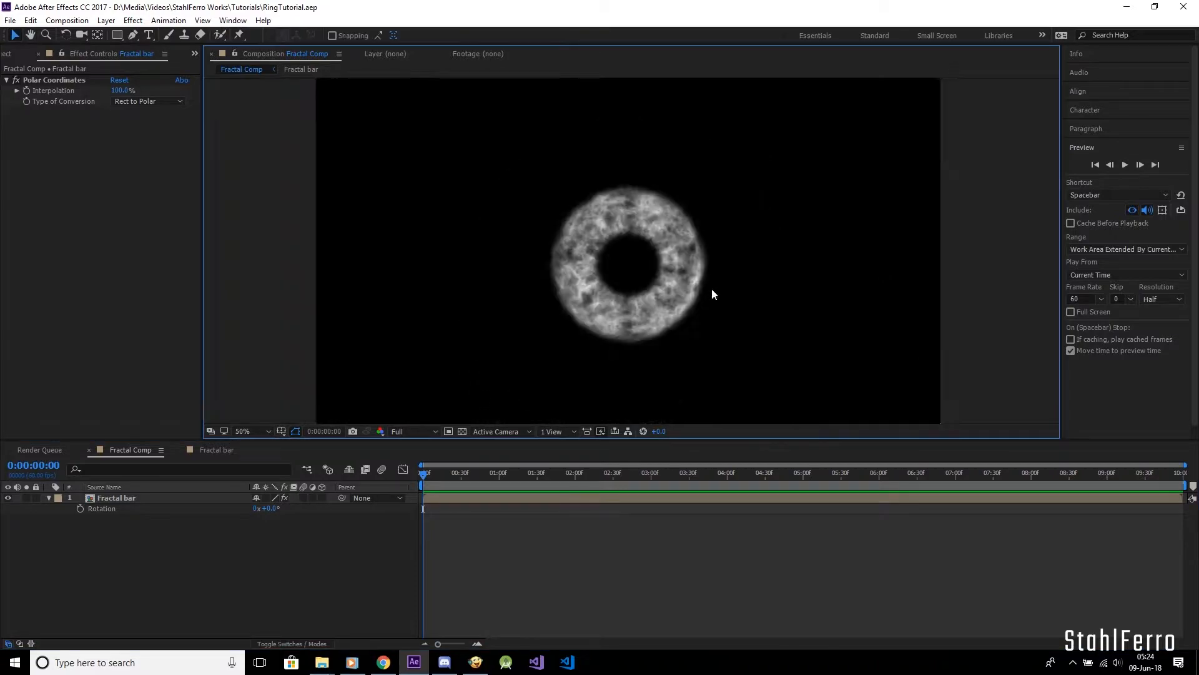
mouse_move(832, 389)
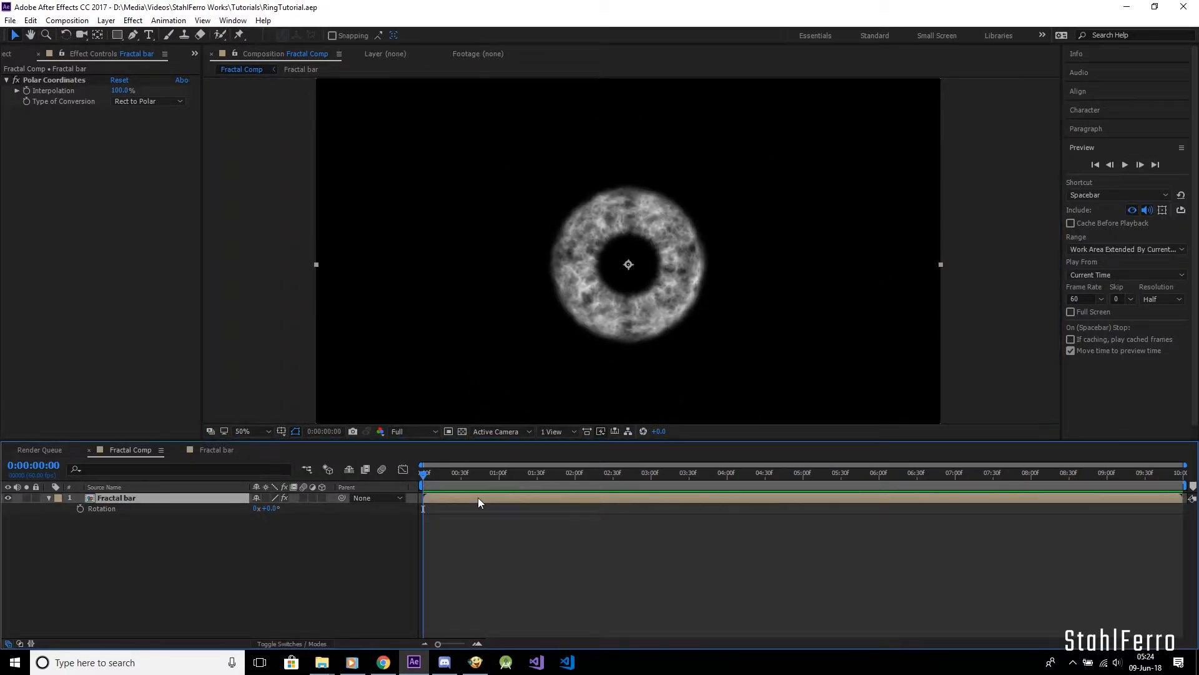
Step: Apply CC Radial Fast Blur to the ring with Zoom set to Brightest and Amount 94
text(radial)
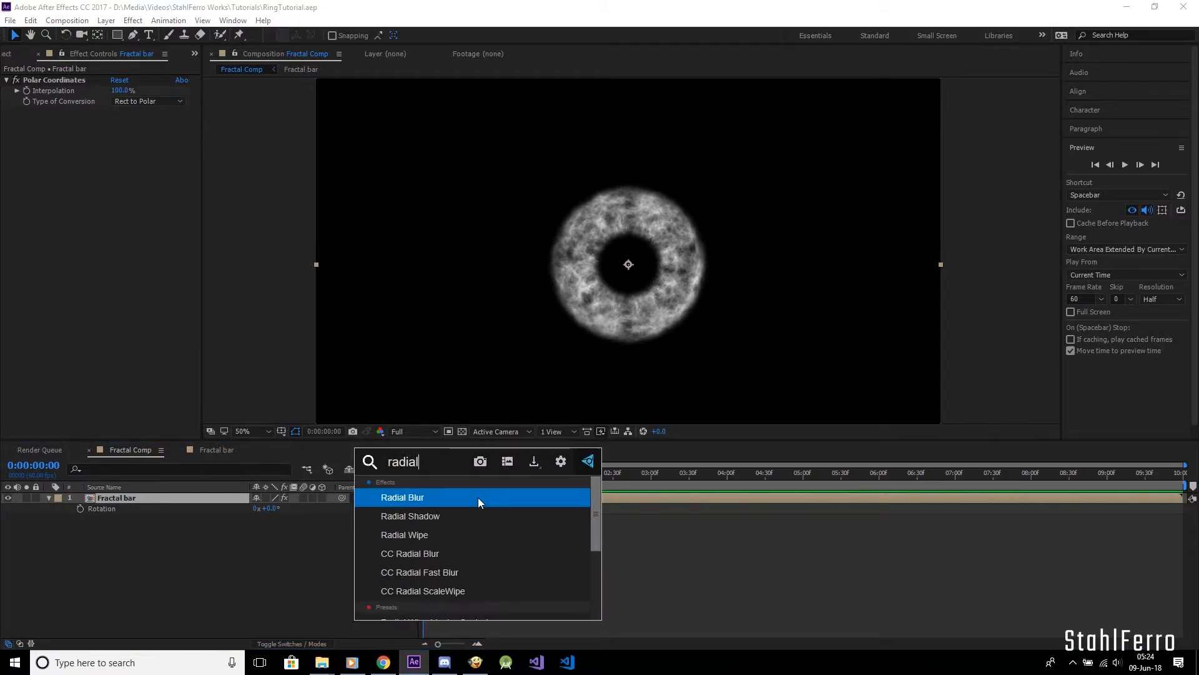
text(fast)
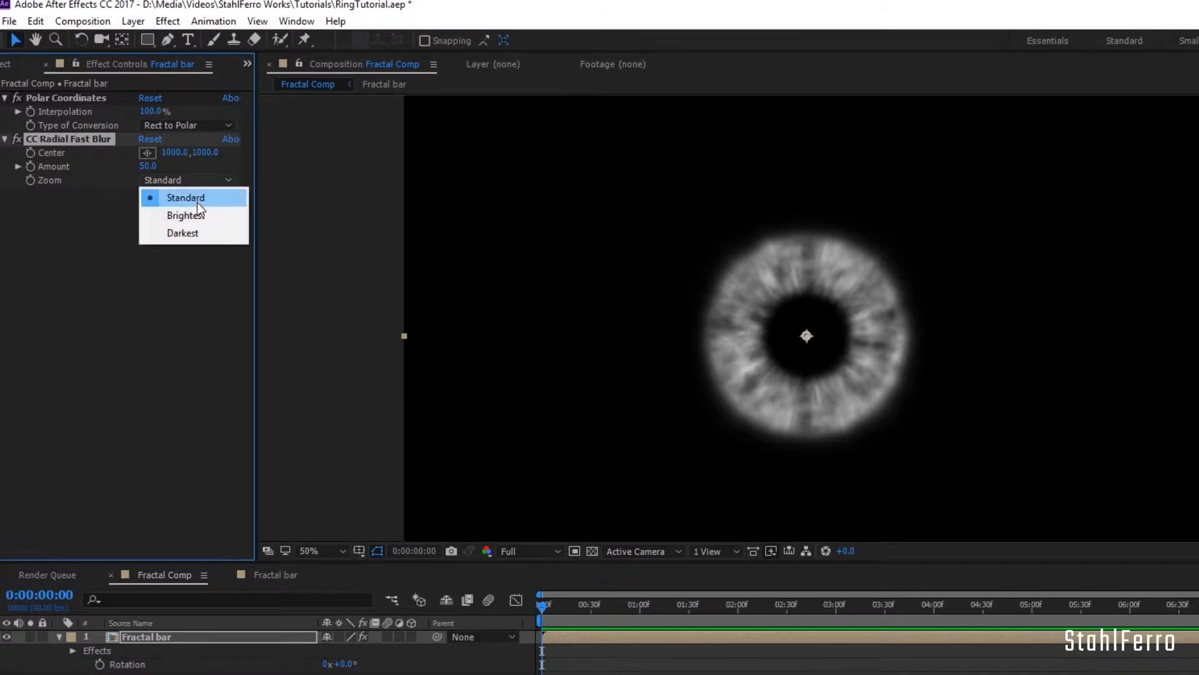
click(185, 215)
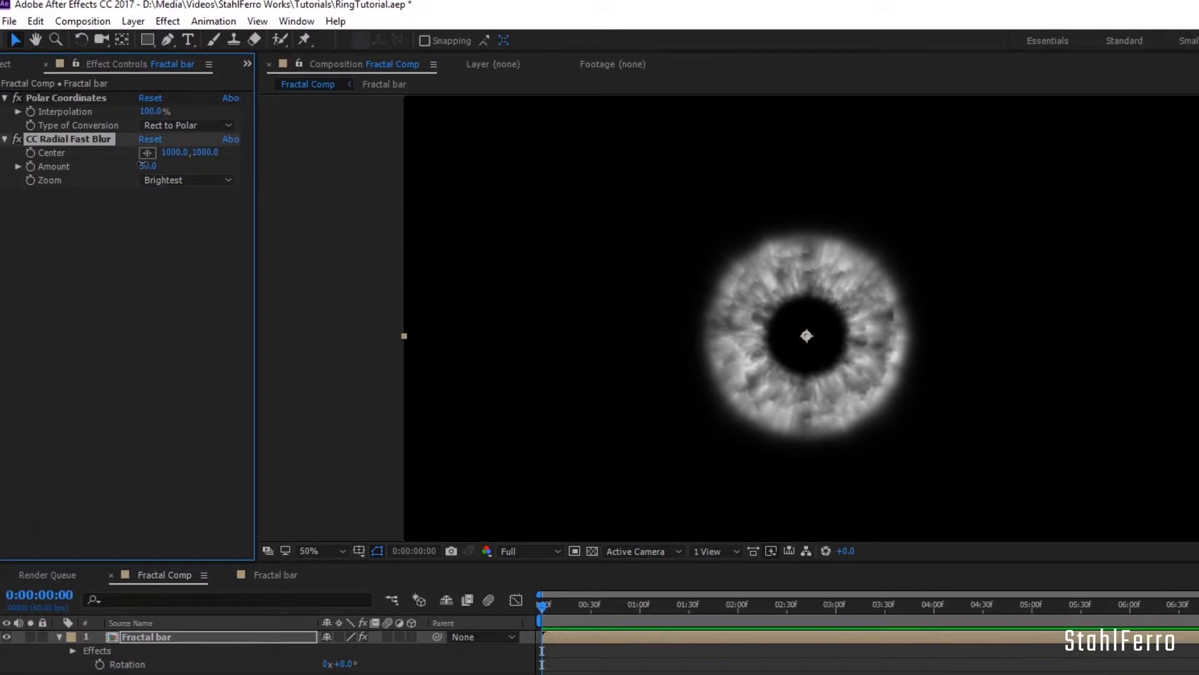
drag(145, 165, 151, 165)
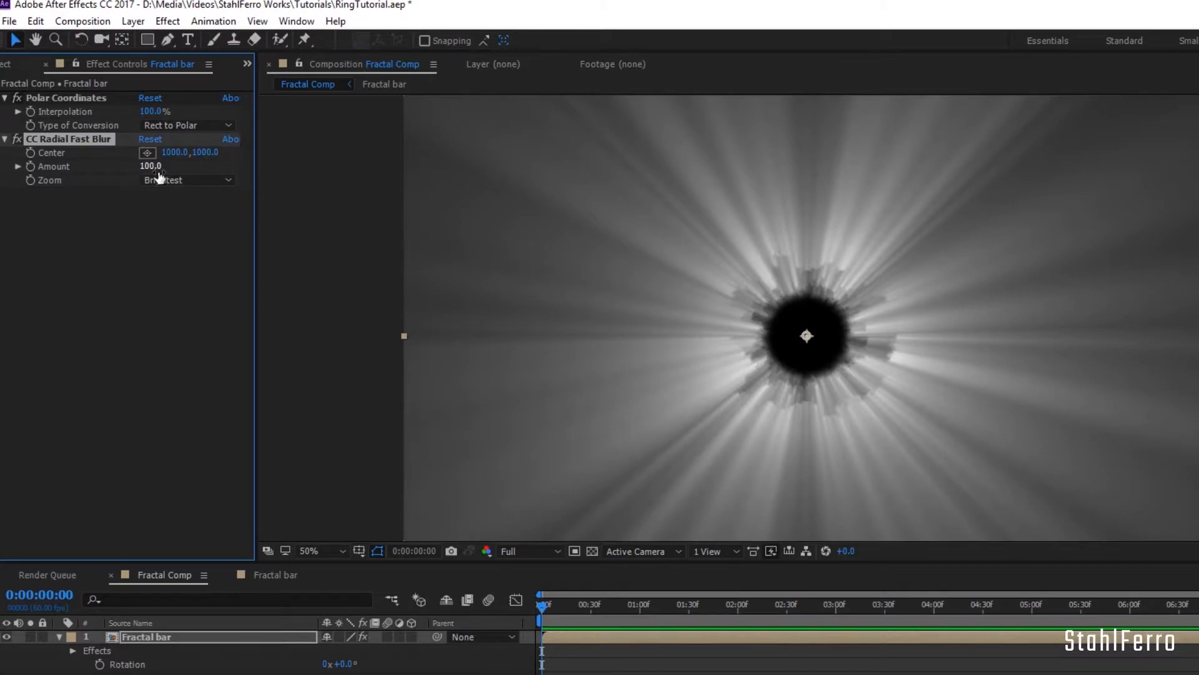
double_click(150, 166)
text(po)
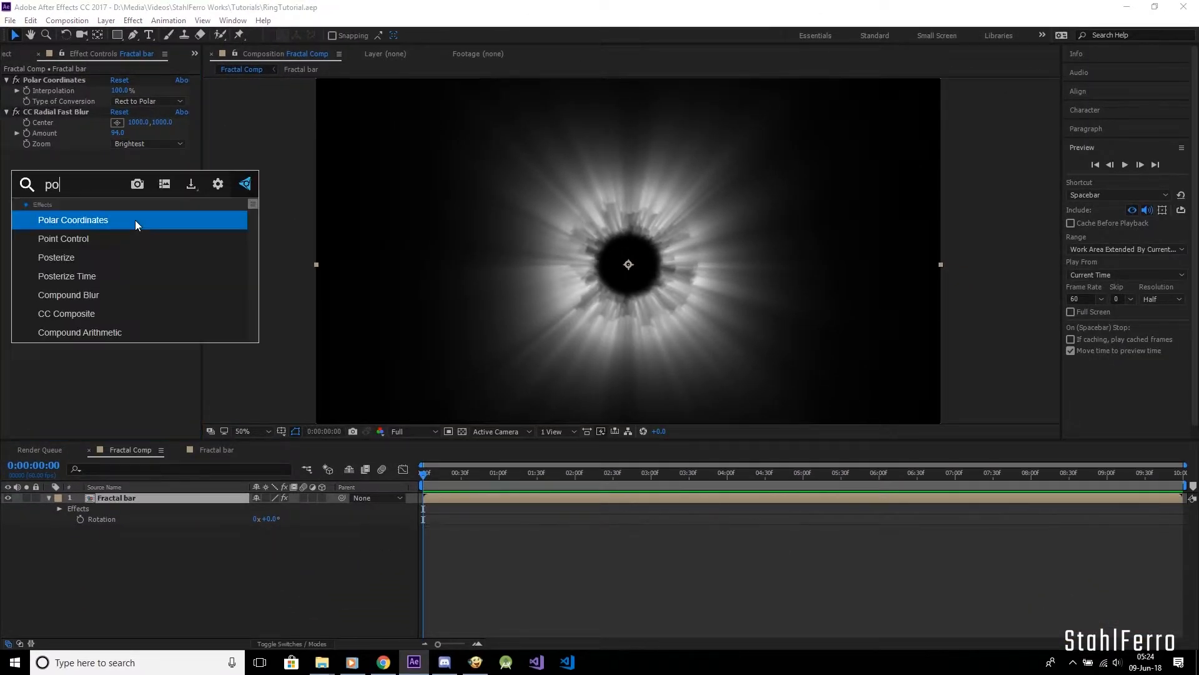
Step: Add a second Polar Coordinates effect and set its Interpolation to 100%
double_click(72, 220)
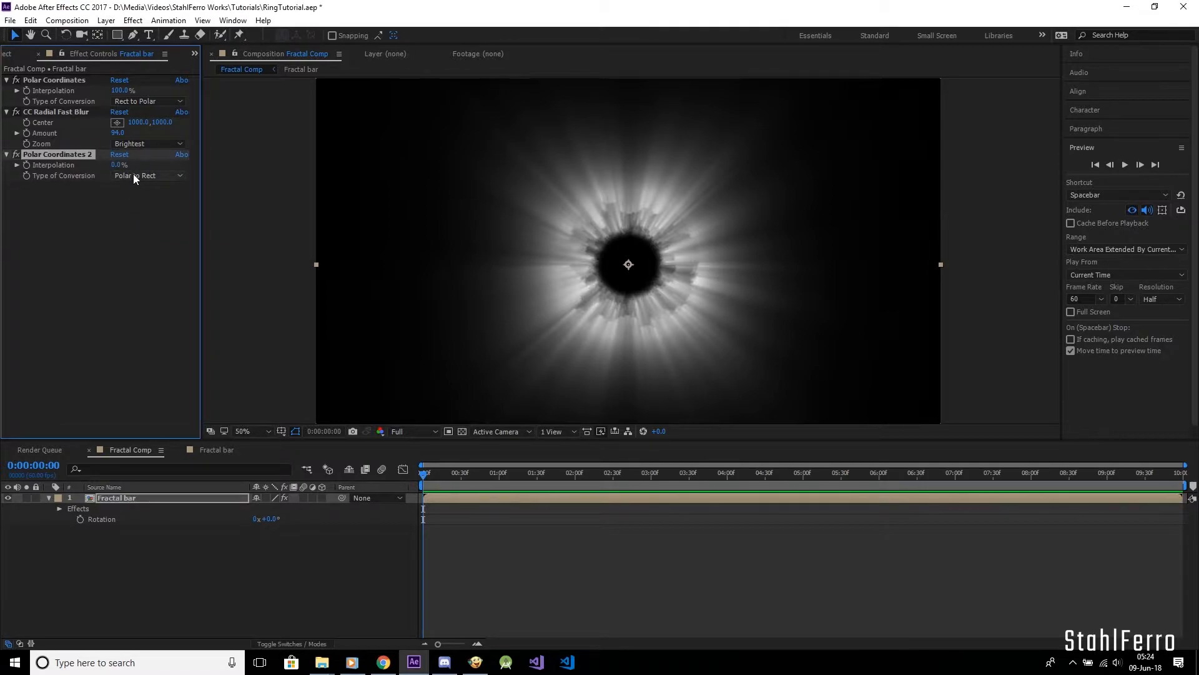
double_click(120, 164)
text(final)
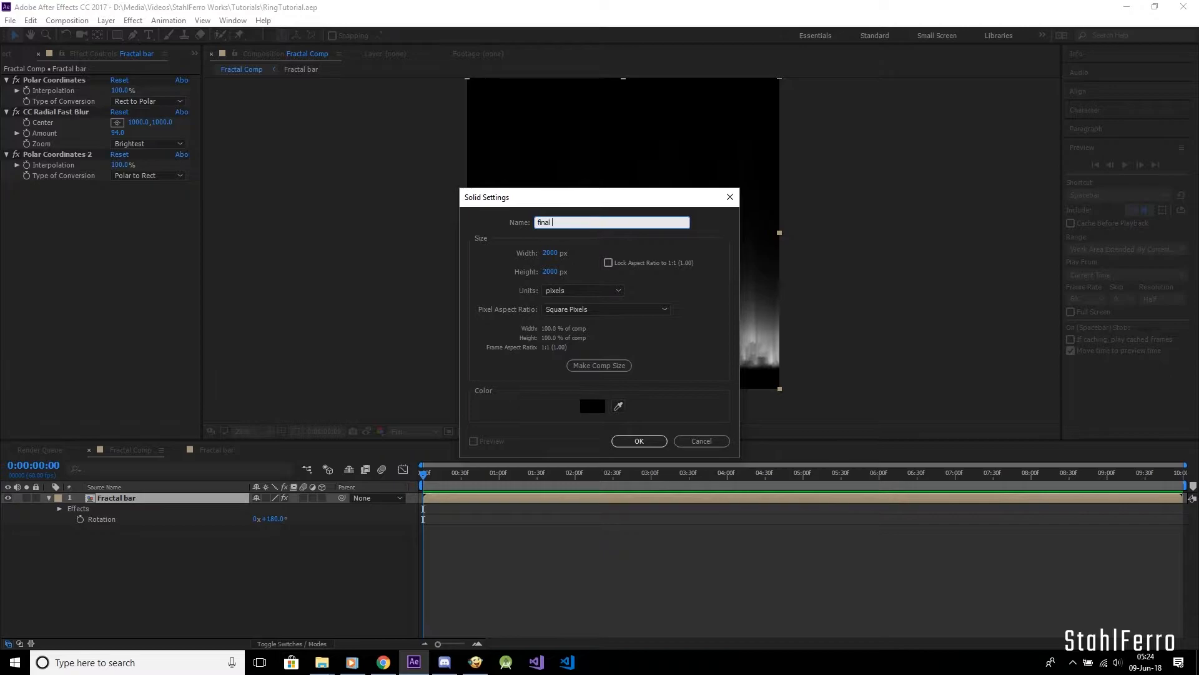
Step: Create the final polarizer solid with Polar Coordinates set to Rect to Polar, wrapping the rays into a ring
click(638, 441)
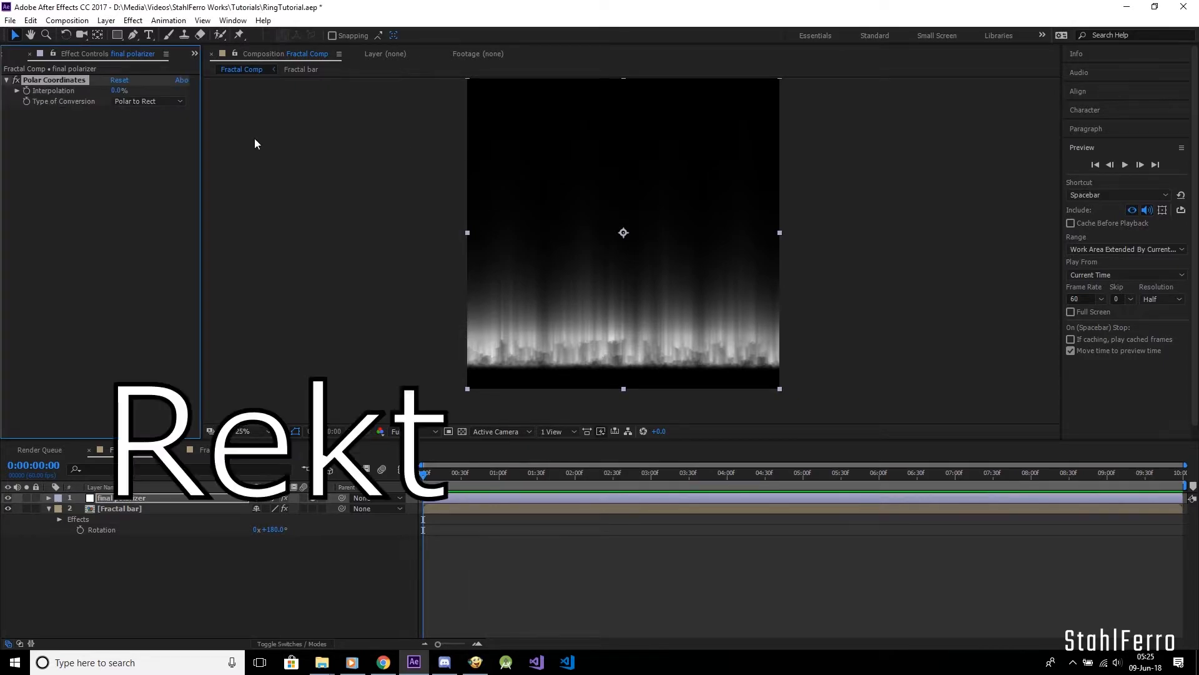
click(148, 101)
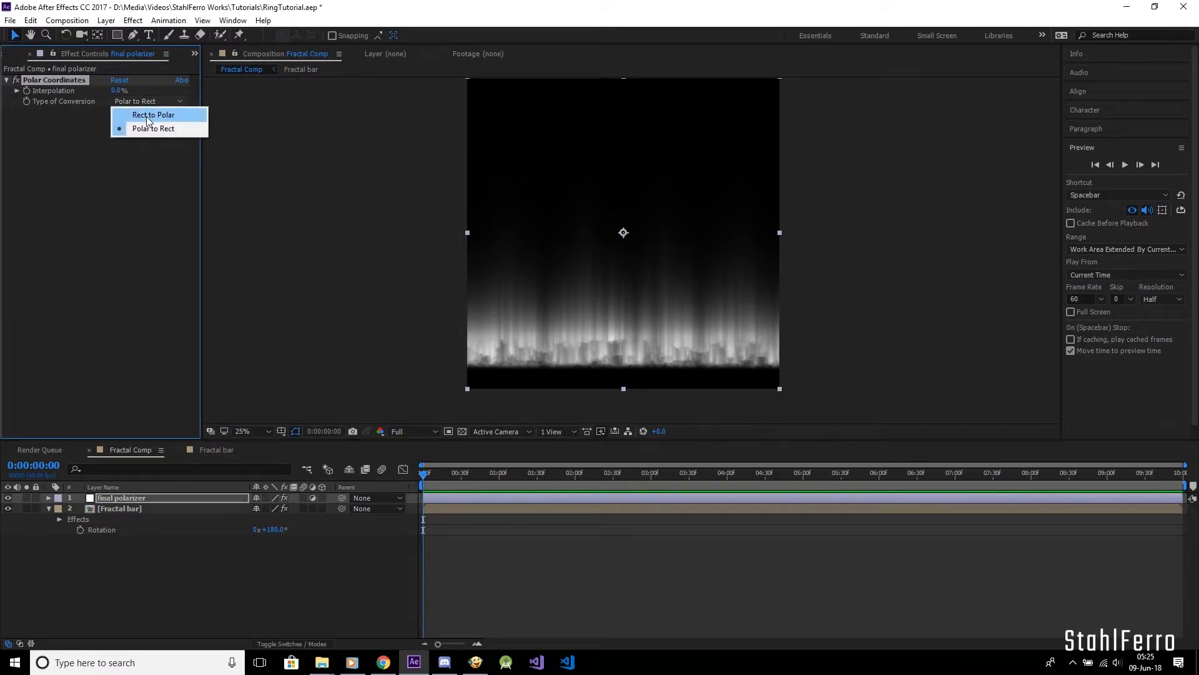
click(152, 114)
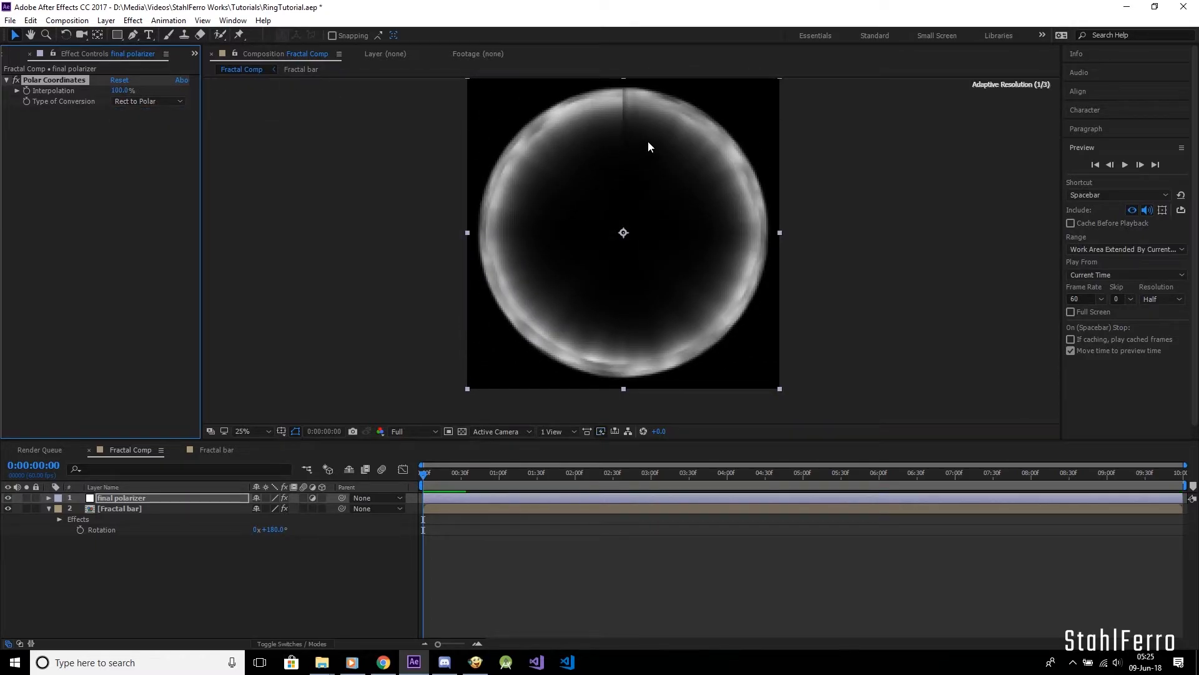
click(253, 431)
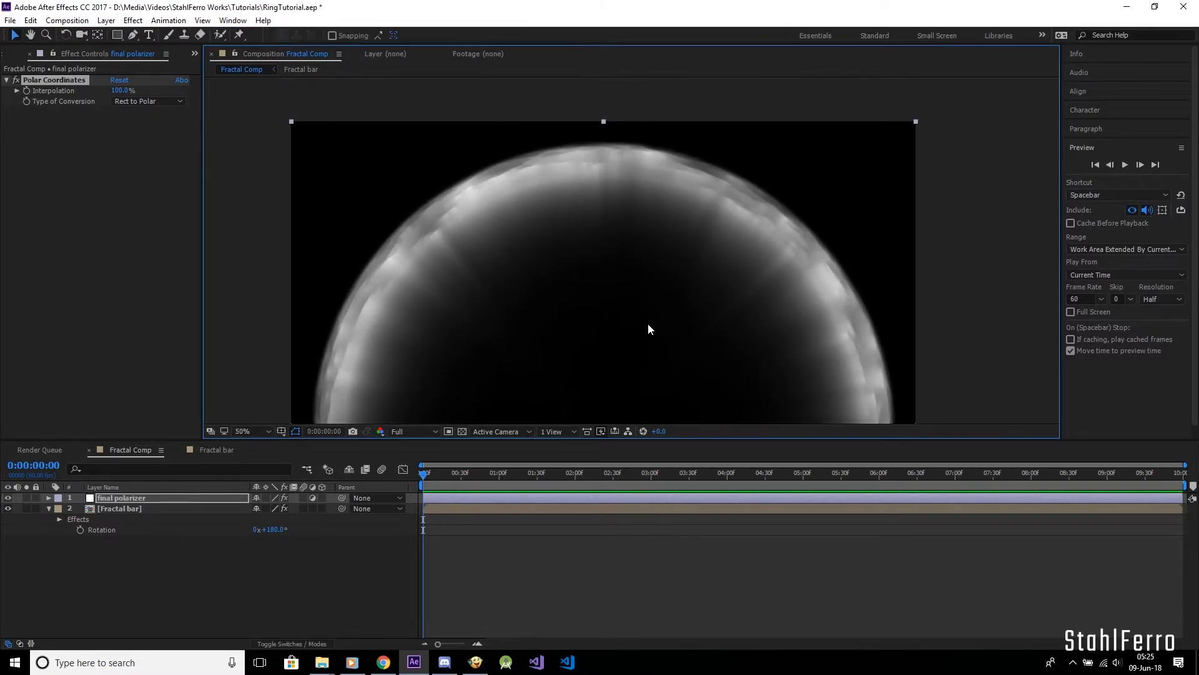
click(253, 431)
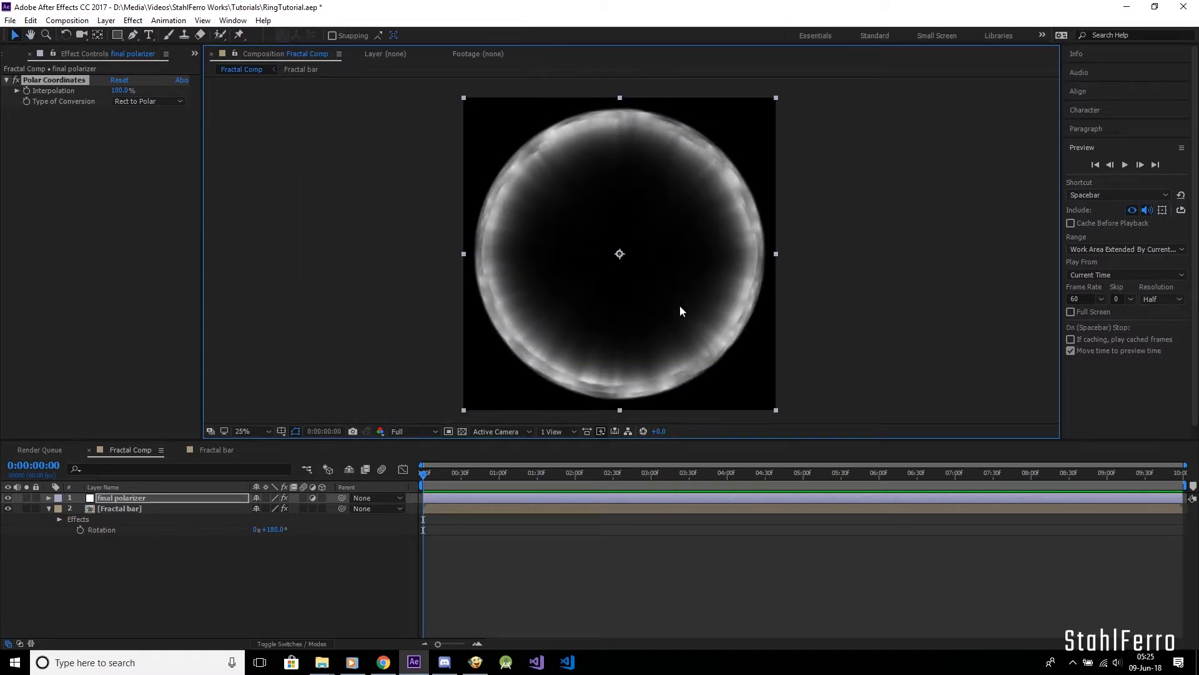
mouse_move(447, 476)
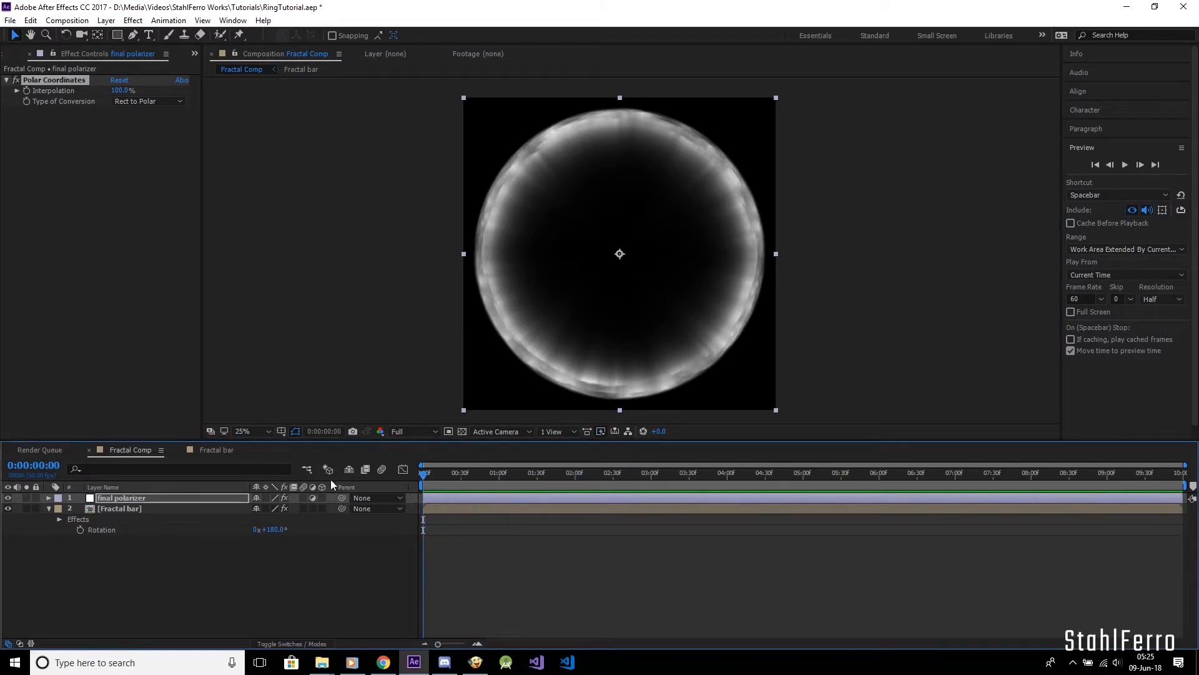
Step: In Fractal bar, drive the Fractal Noise Evolution with the expression time*200
click(301, 68)
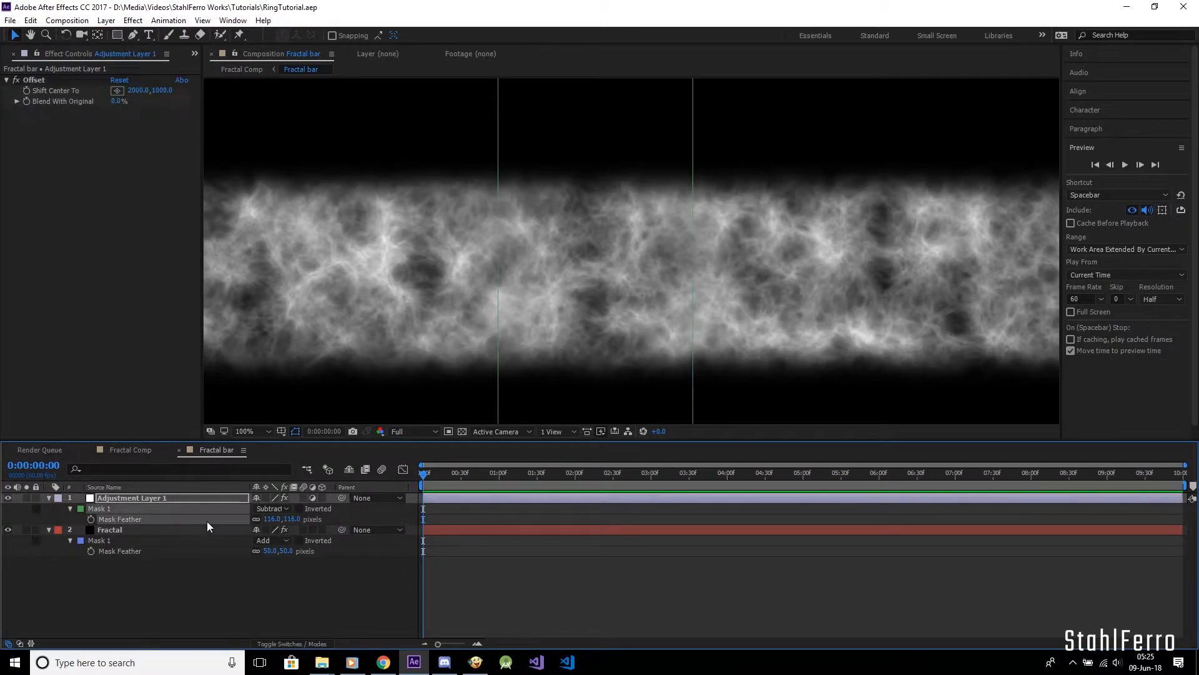
click(110, 529)
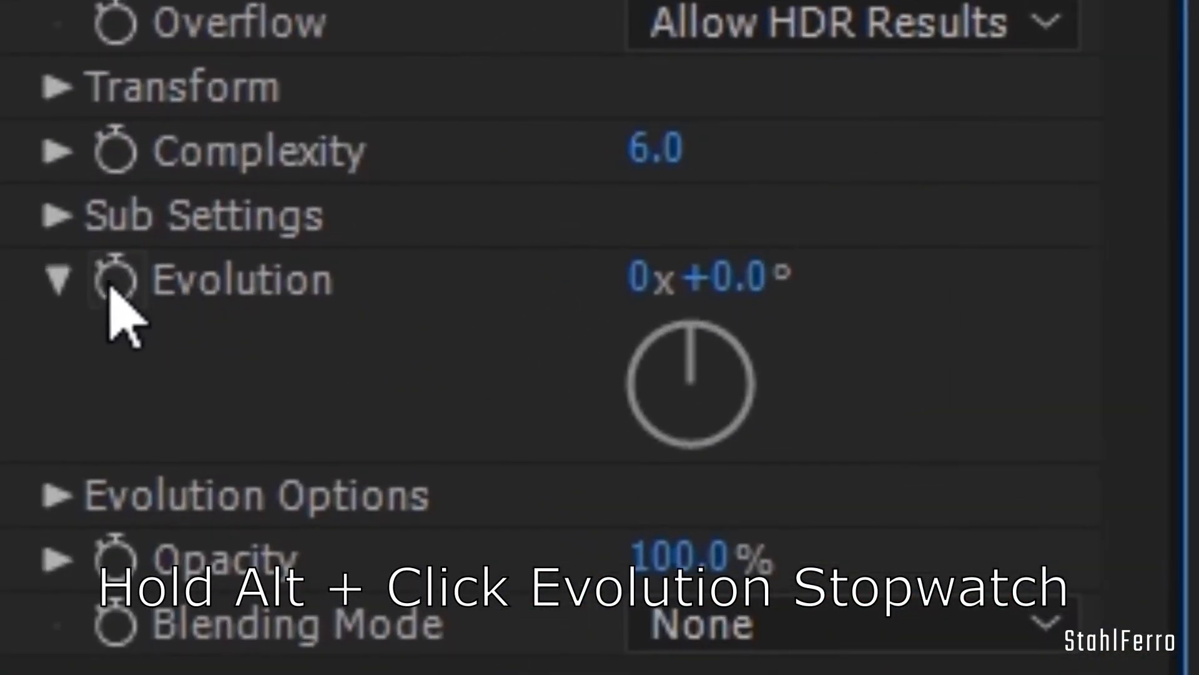
click(115, 277)
text(time)
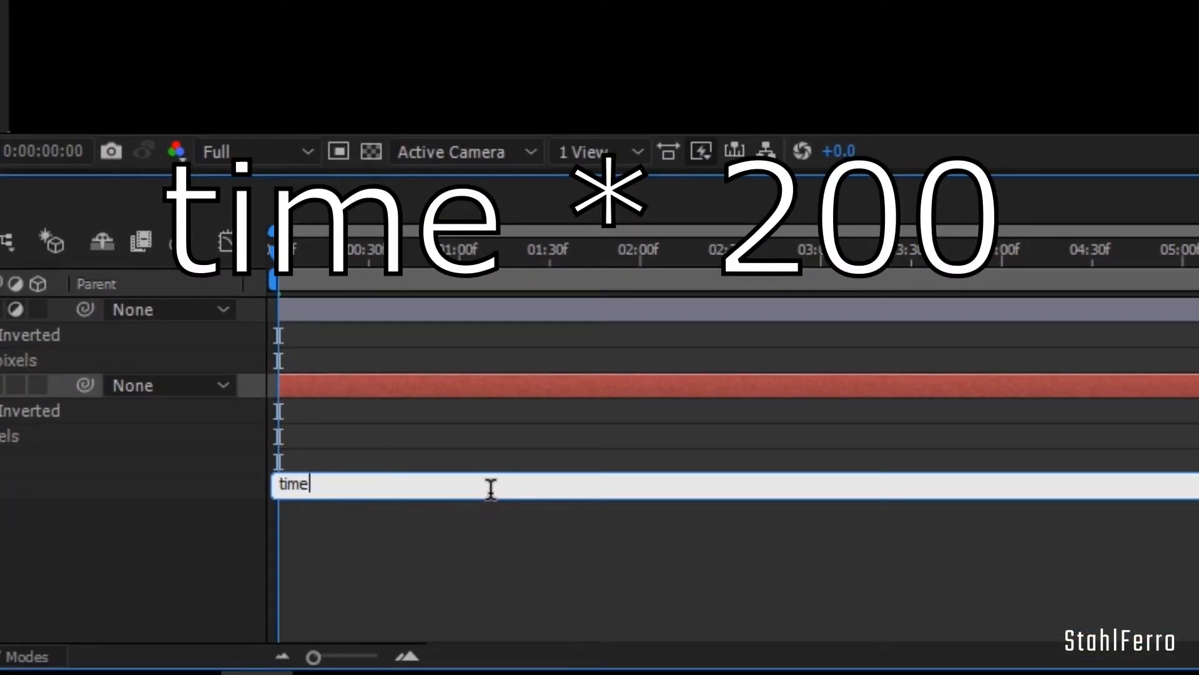
text(*200)
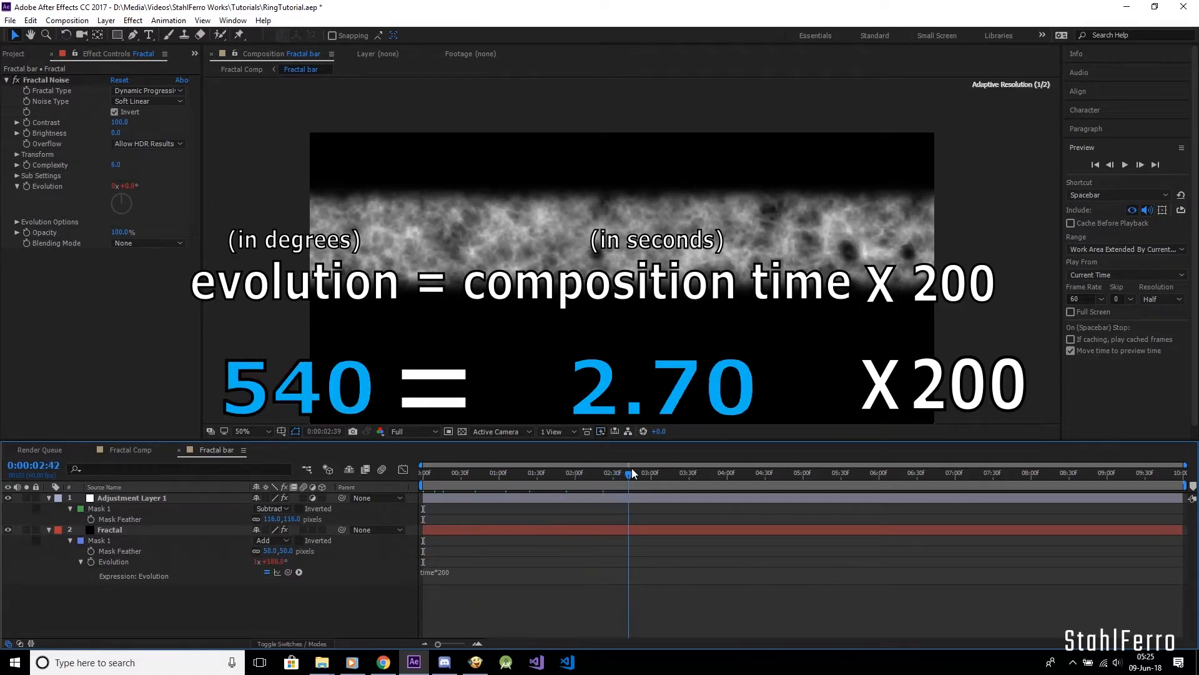
Step: Scrub Fractal Comp at later moments to preview the ring animating
click(686, 472)
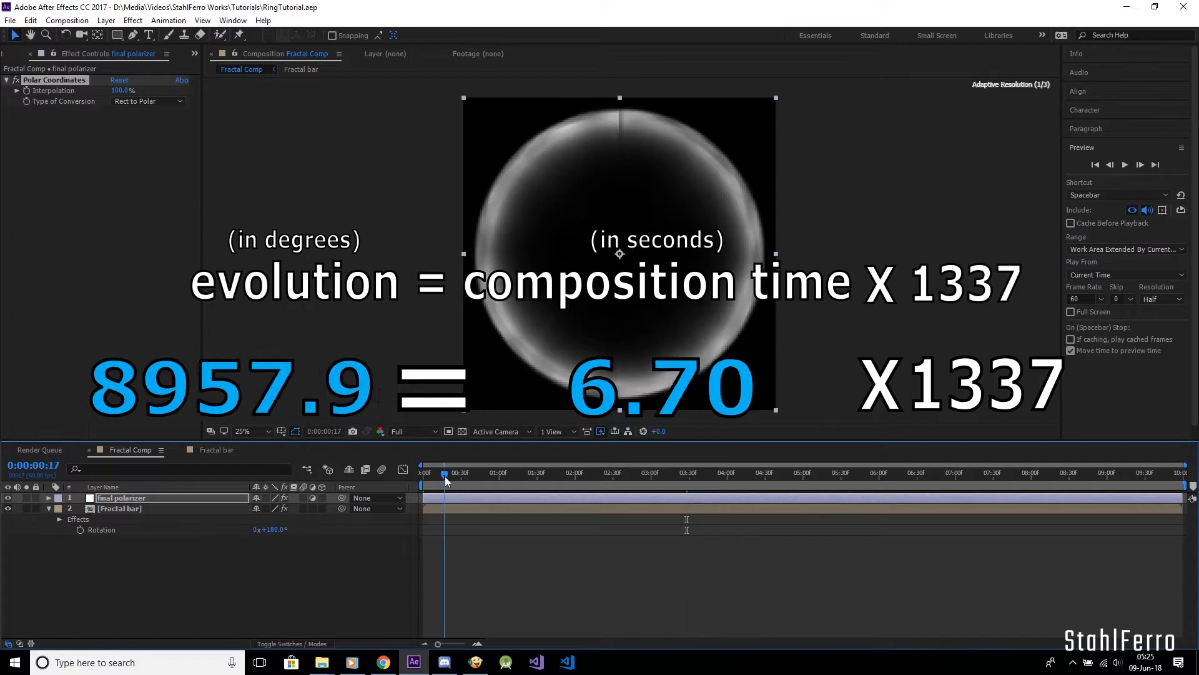
click(507, 473)
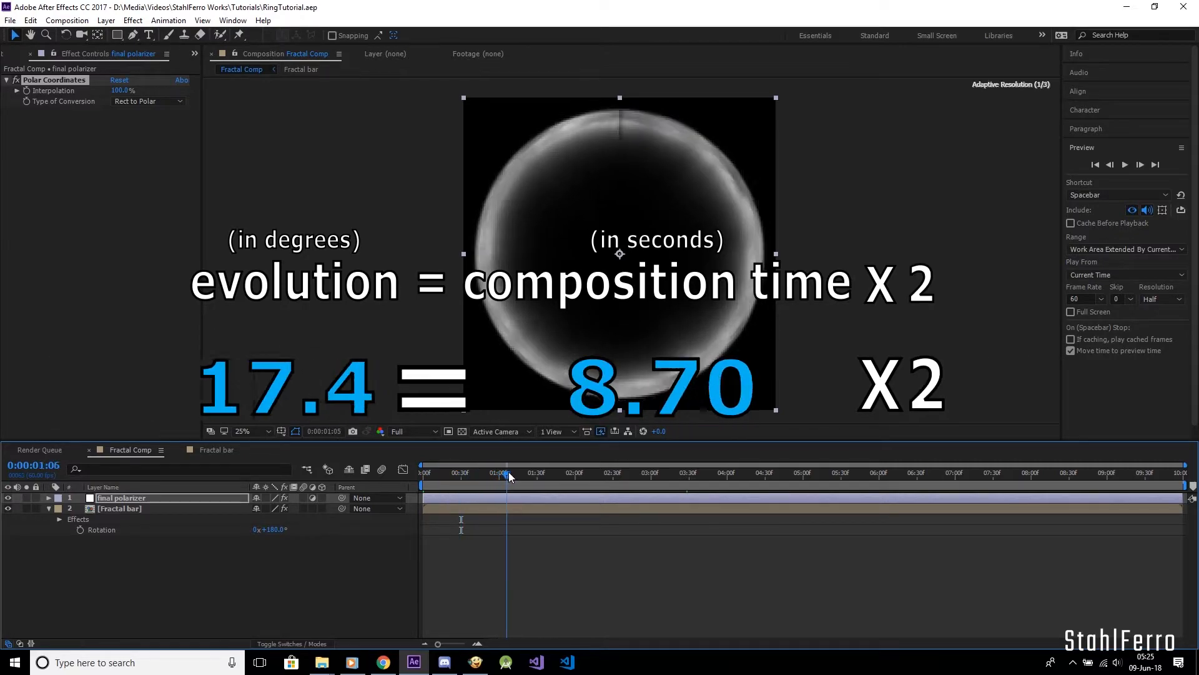
click(441, 472)
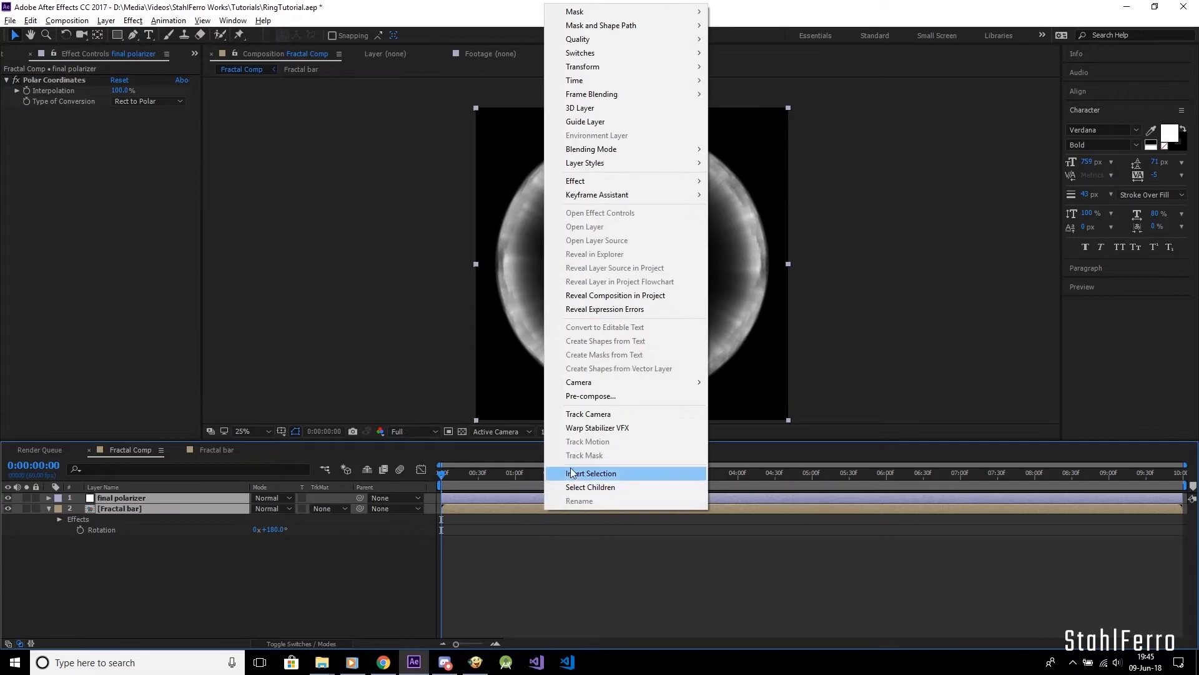
Step: Pre-compose both layers as Fractal Ring and turn on Colorize in its Hue/Saturation effect
click(591, 396)
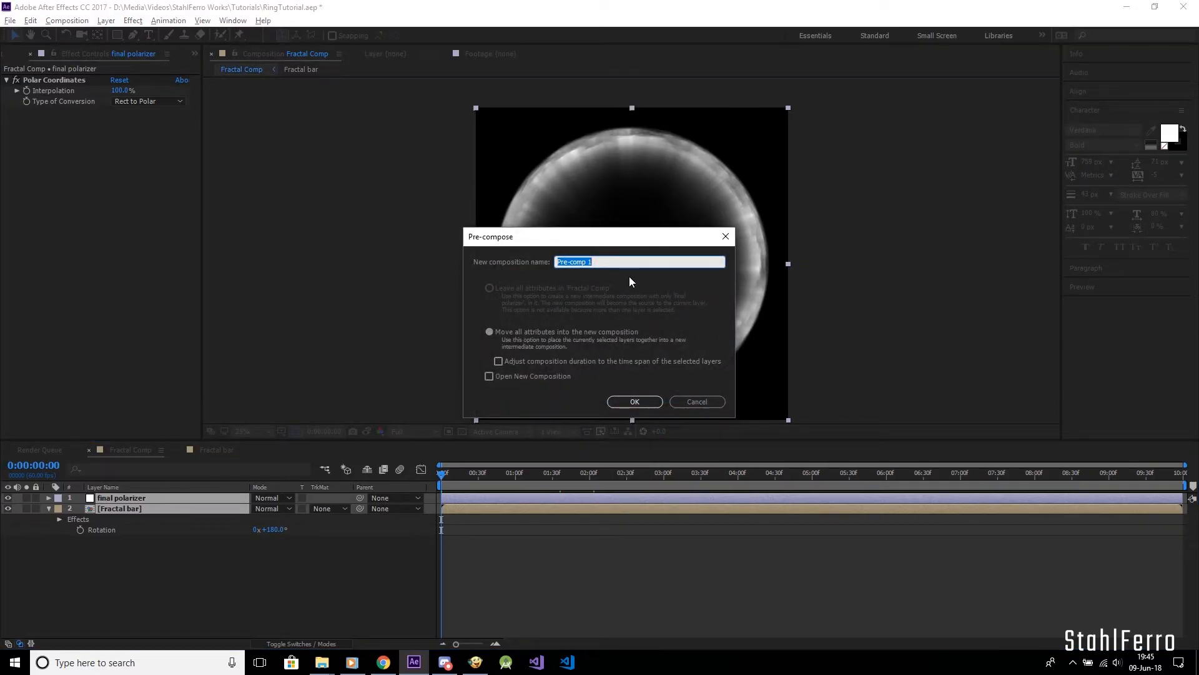
click(634, 401)
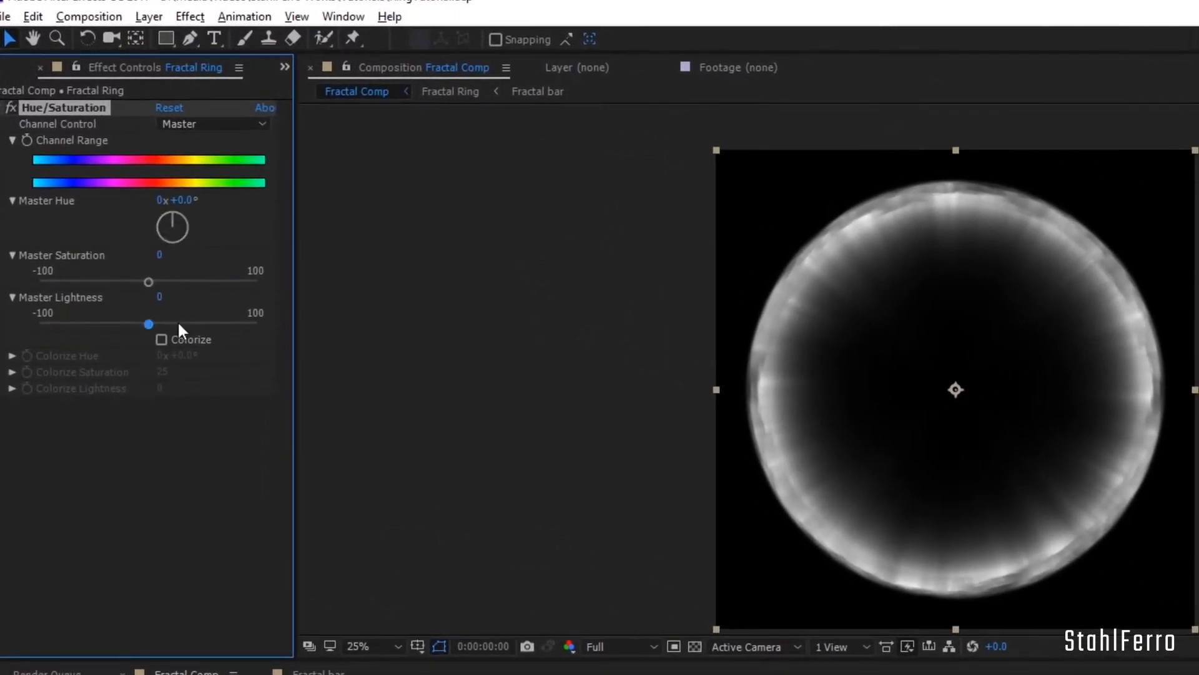
click(161, 338)
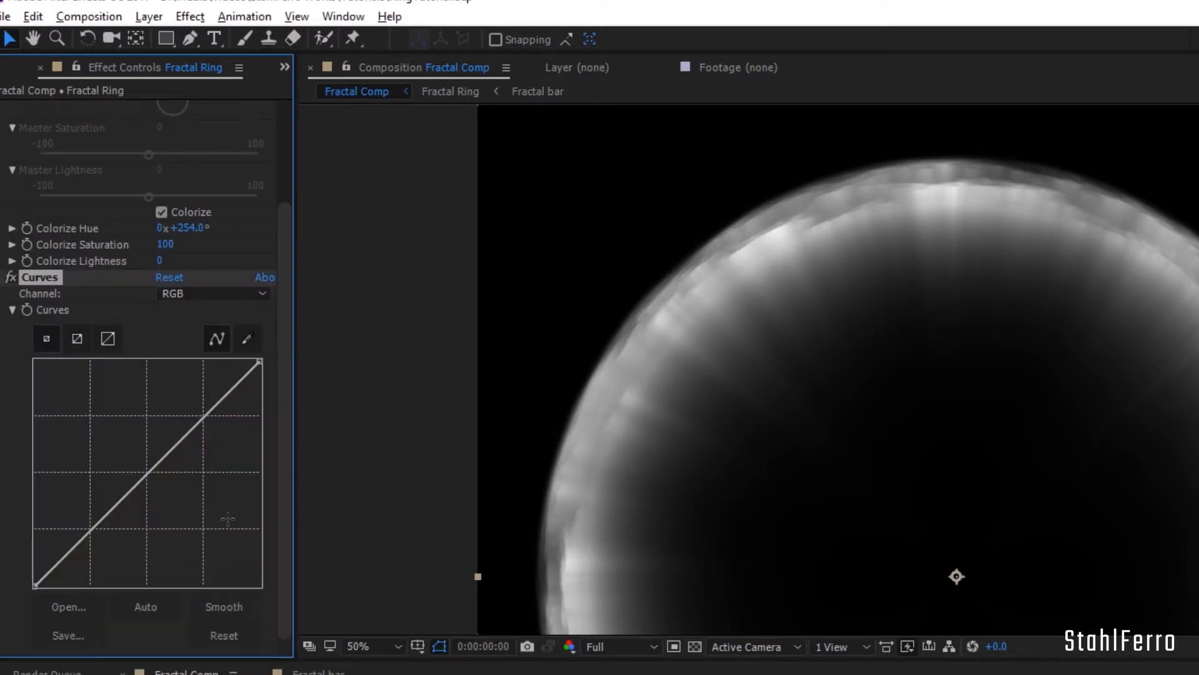
Step: Adjust the Curves effect's Red, Green and Blue channels to push the ring toward fiery orange
click(213, 293)
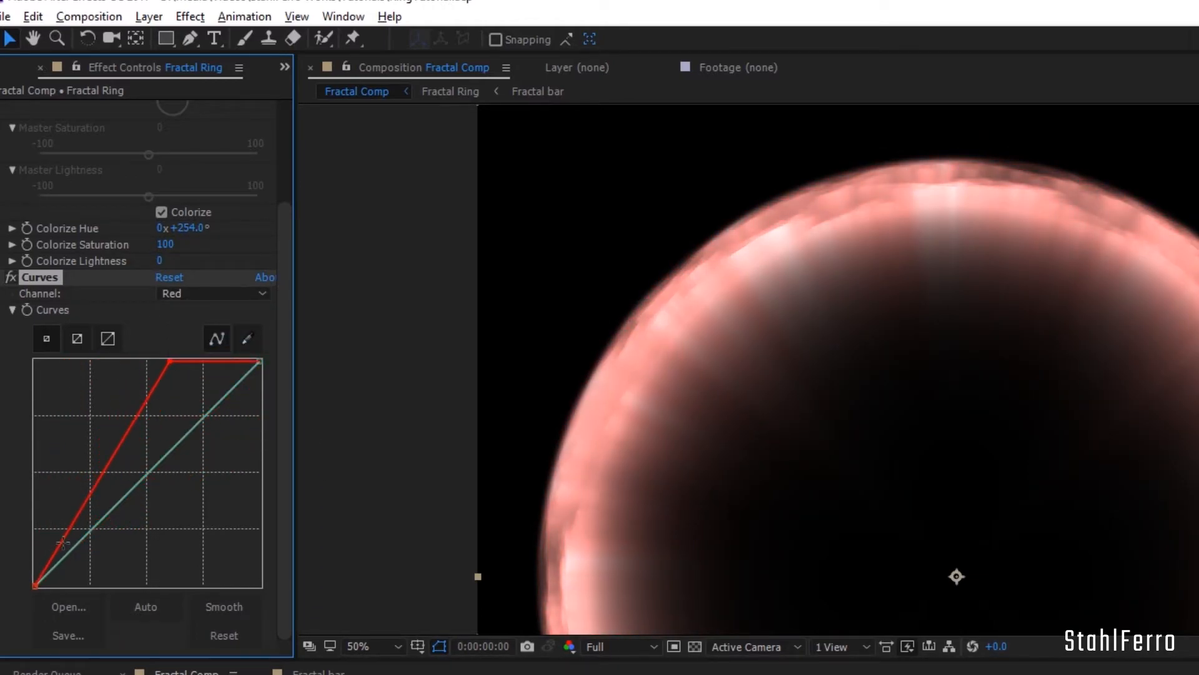
click(212, 292)
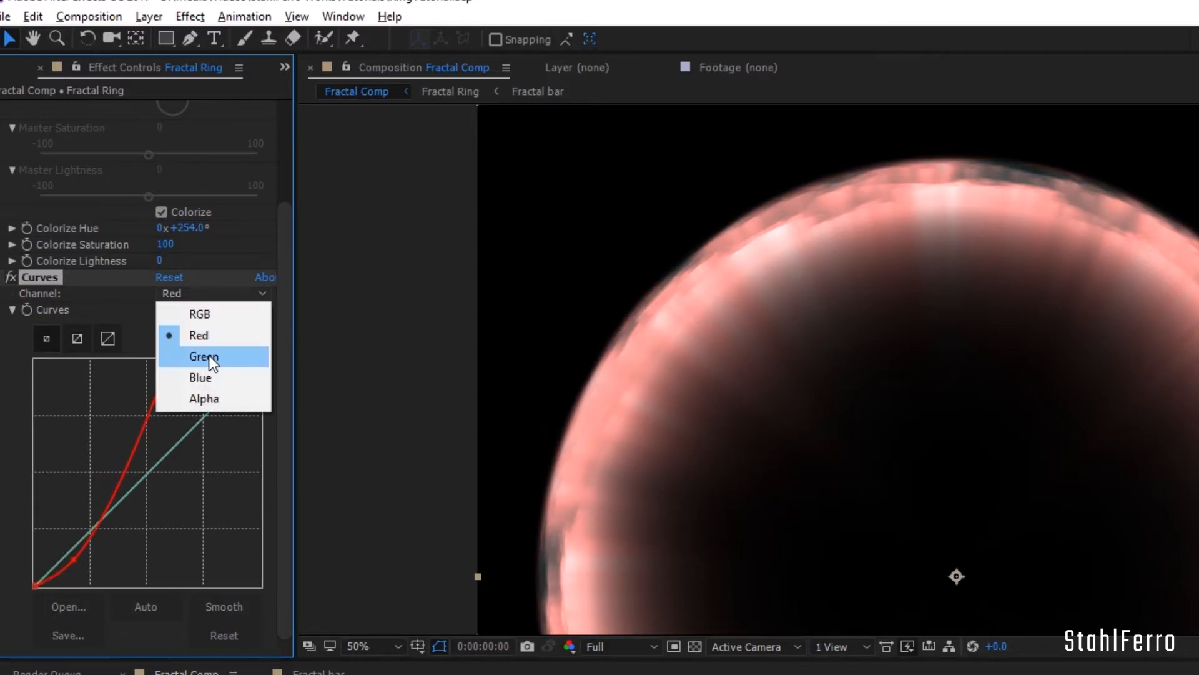
click(202, 356)
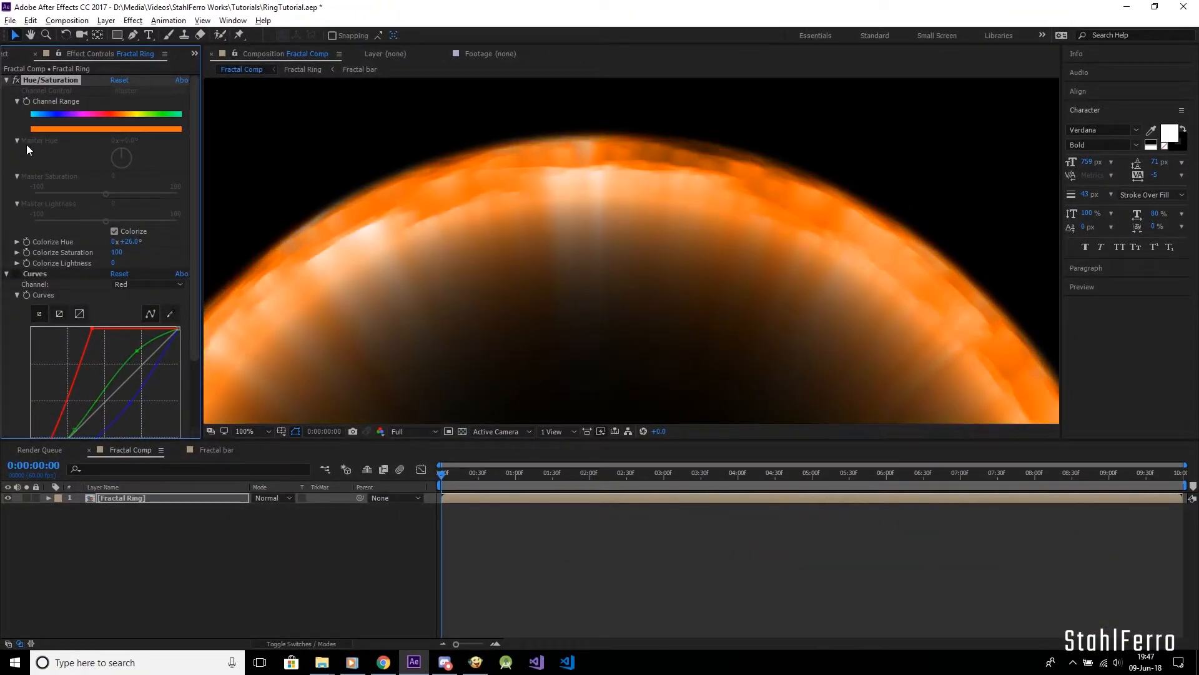
Step: Set the VC Color Vibrance tint colour to orange FF9600
click(6, 80)
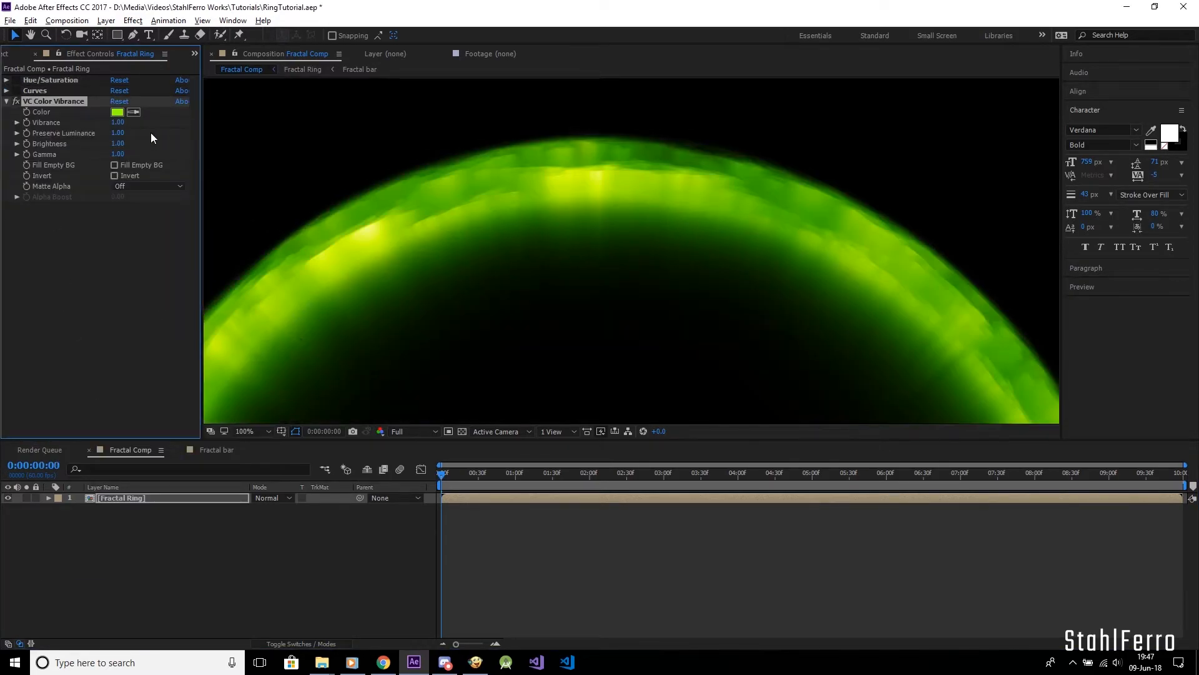
click(118, 111)
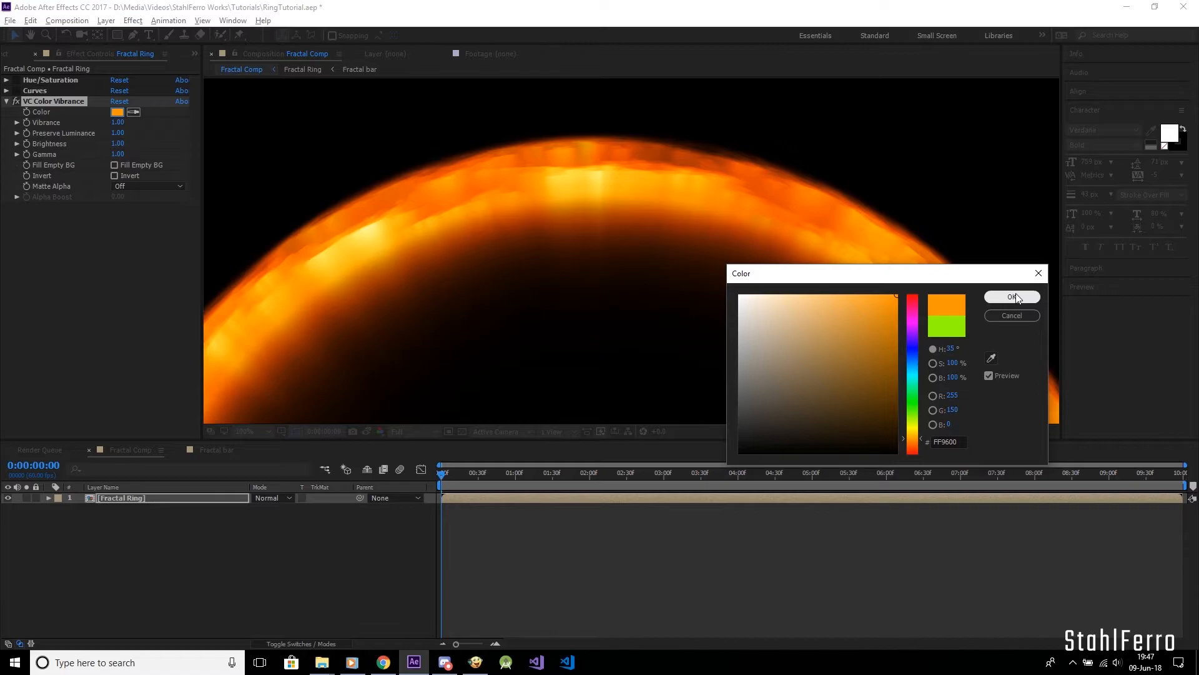
click(1011, 298)
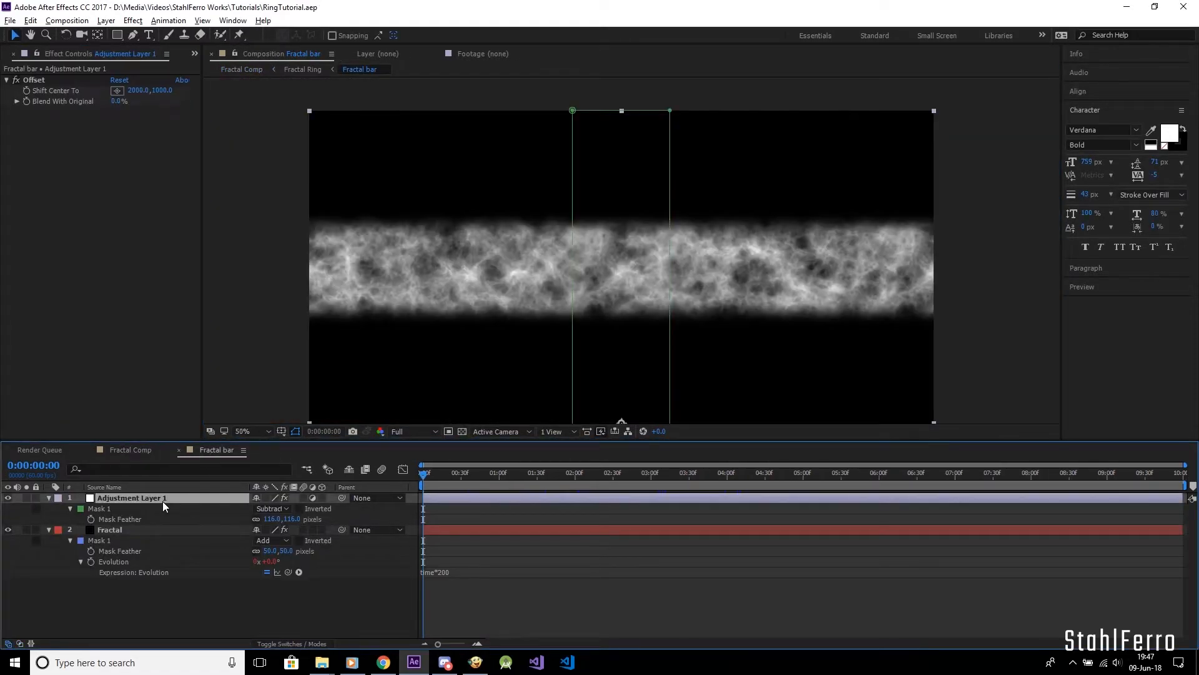
Step: Add the polar-warp and CC Radial Fast Blur ray stack in Fractal Ring, then view the finished ring in Fractal Comp
click(110, 530)
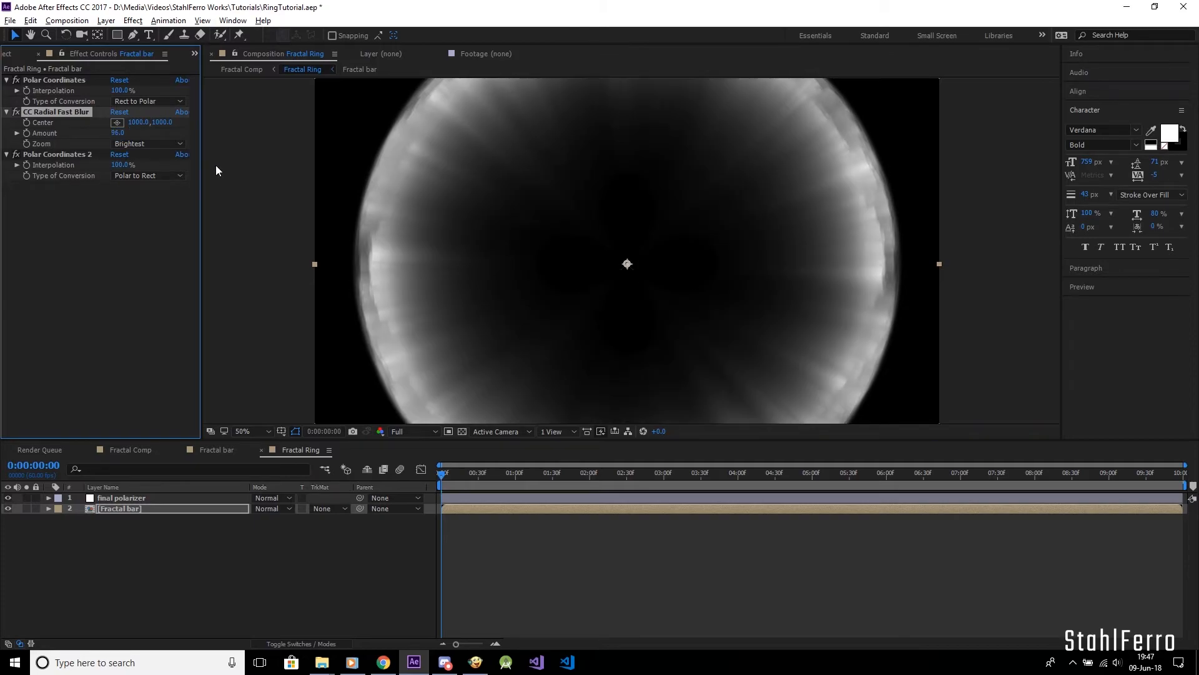
click(130, 450)
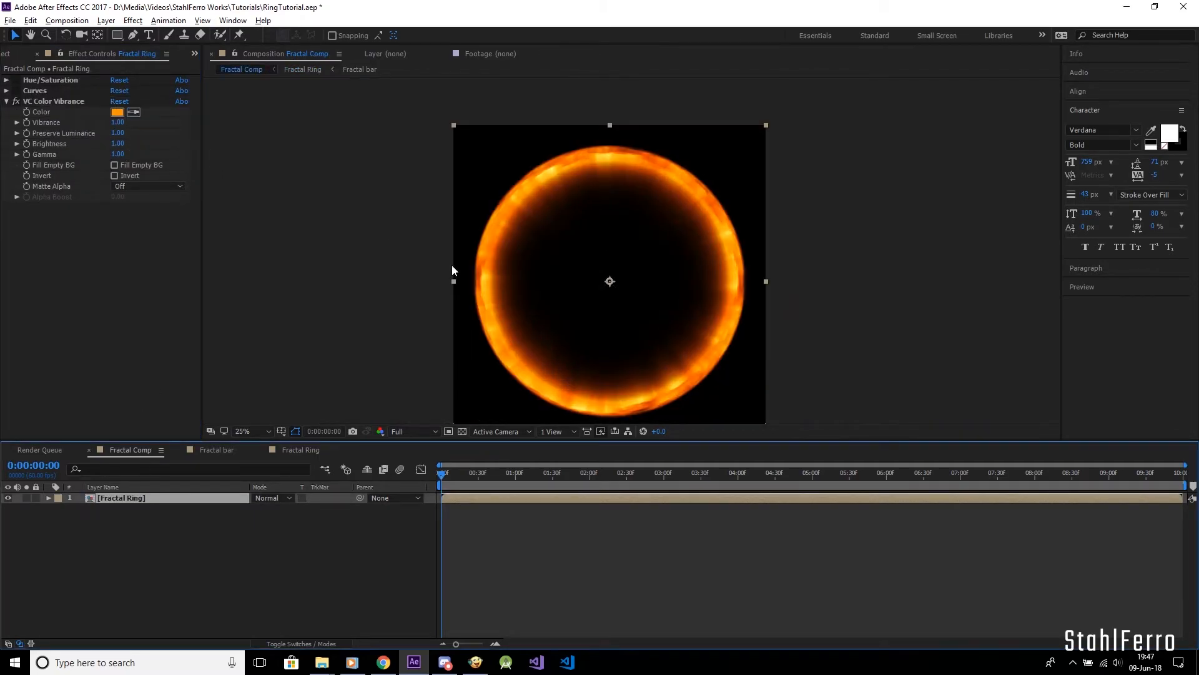
click(147, 187)
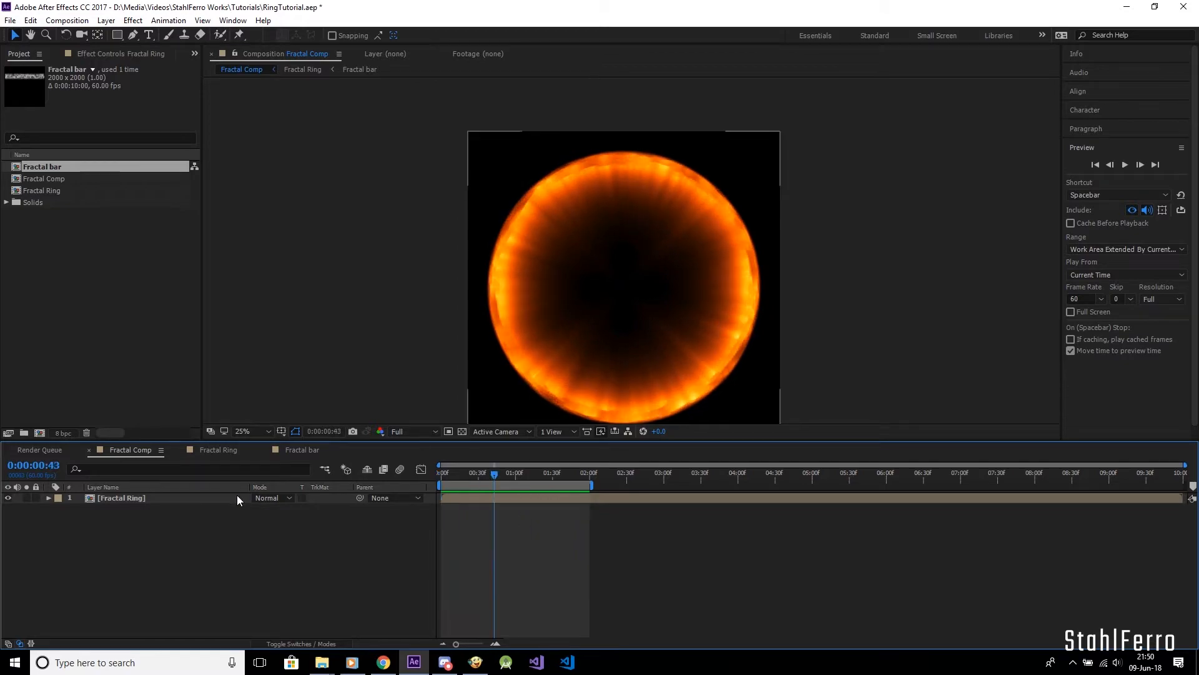
Step: Save the RingTutorial project with Ctrl+S from the Fractal bar composition
click(302, 449)
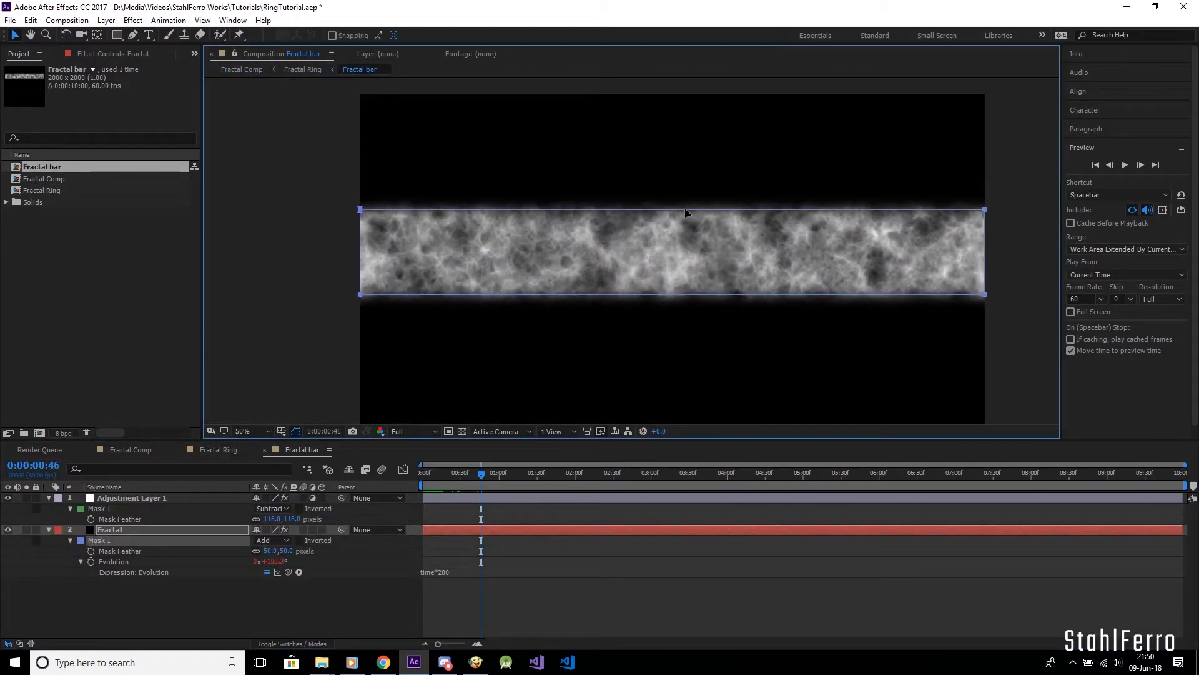
key(ctrl+s)
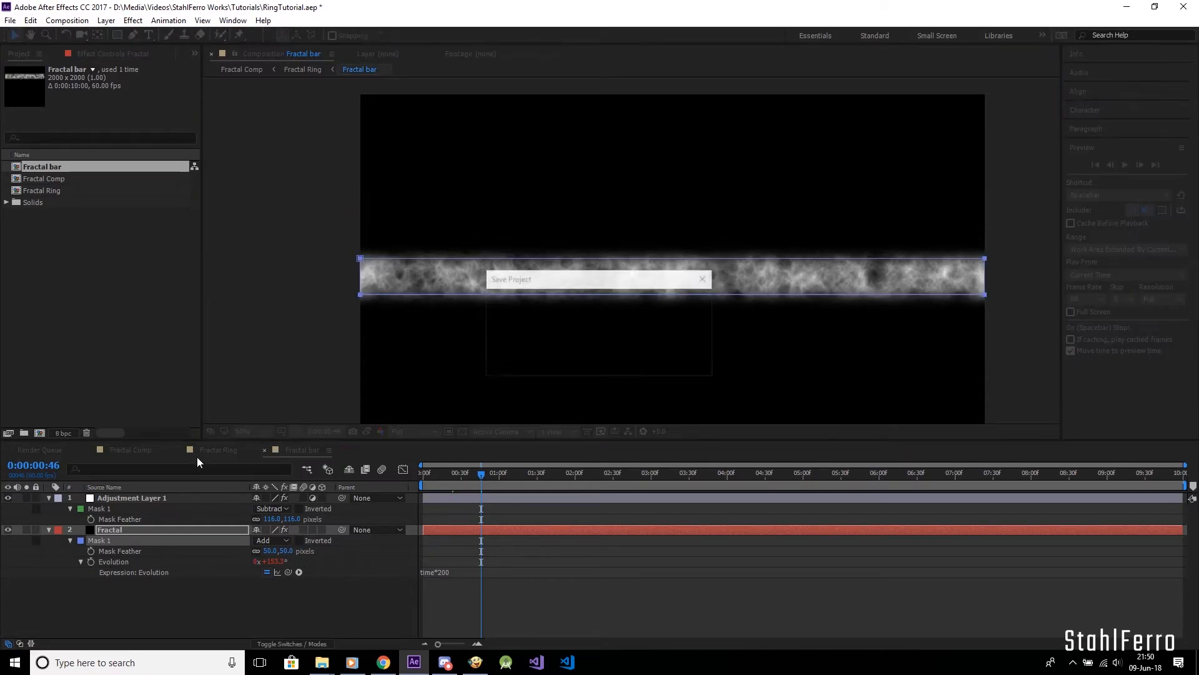
click(128, 449)
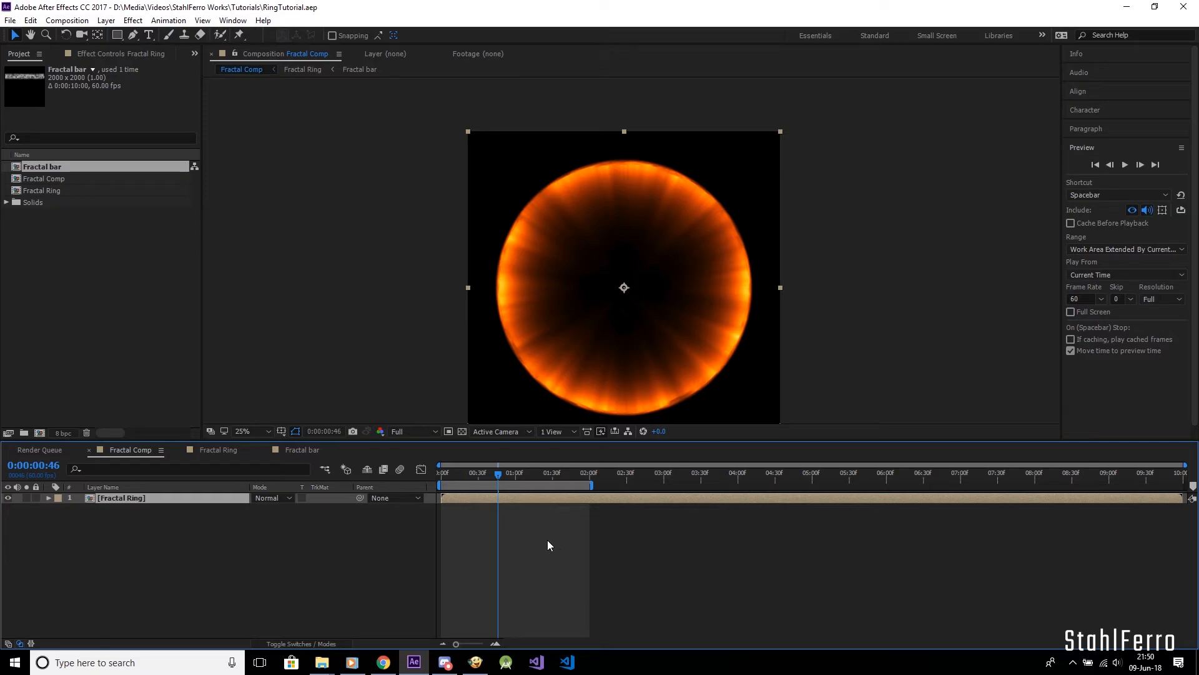
Step: Reopen Fractal bar and show the Fractal layer's Fractal Noise settings
click(443, 472)
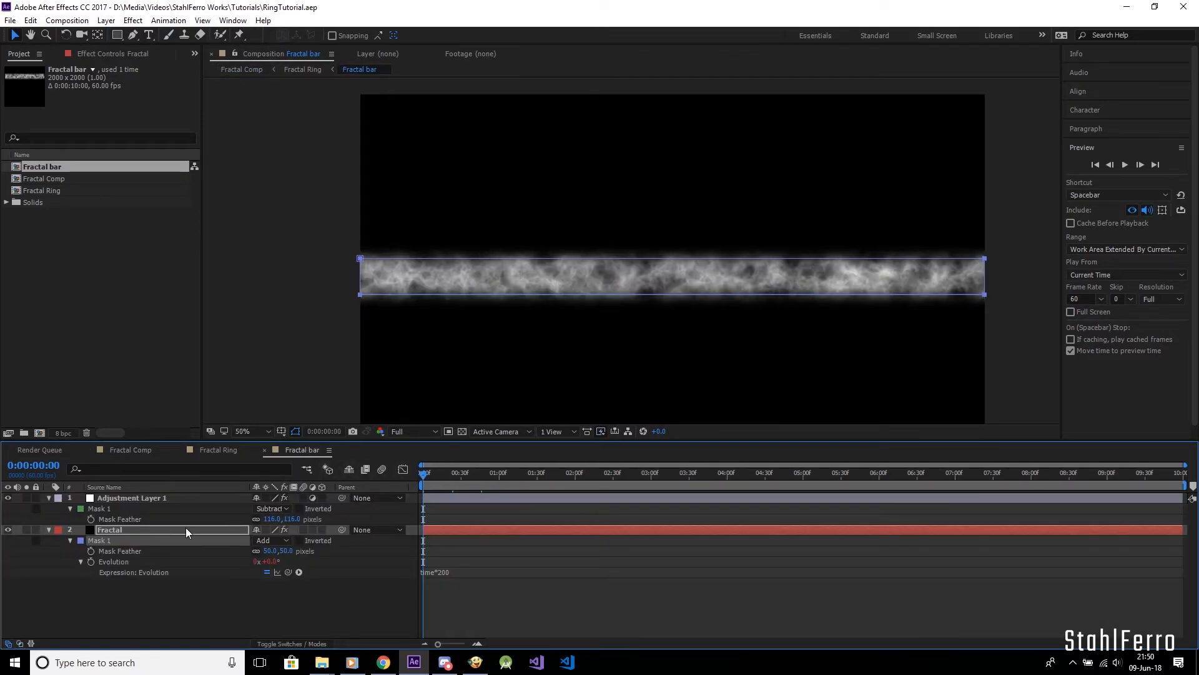
click(110, 529)
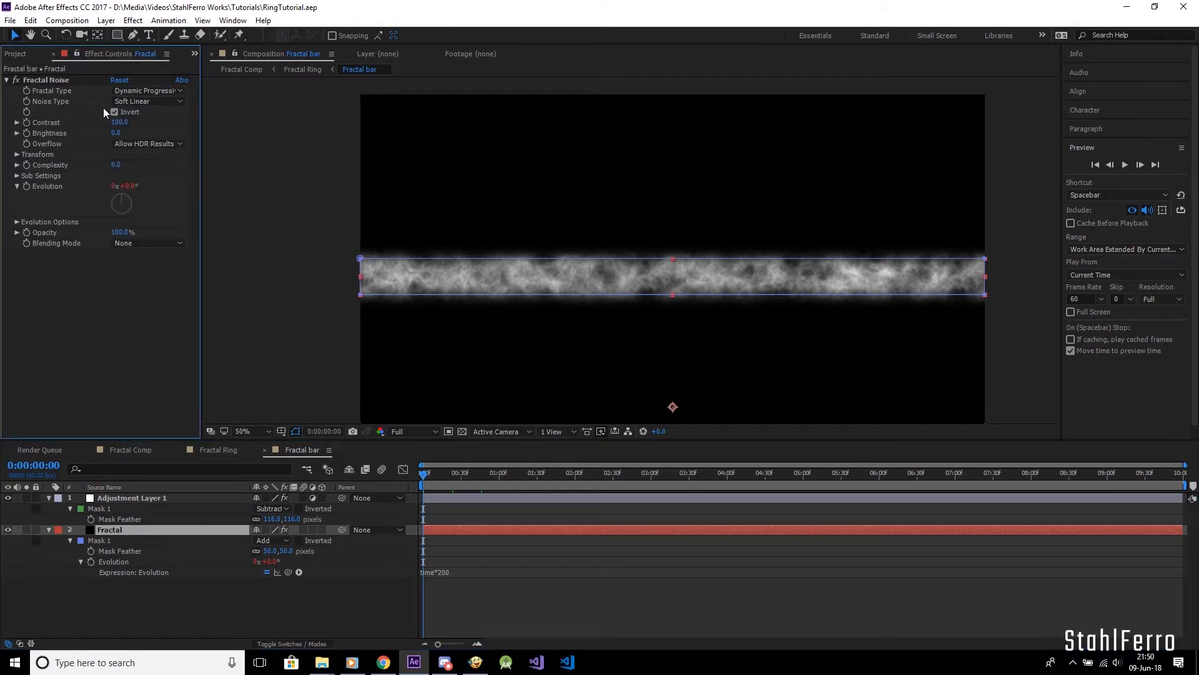